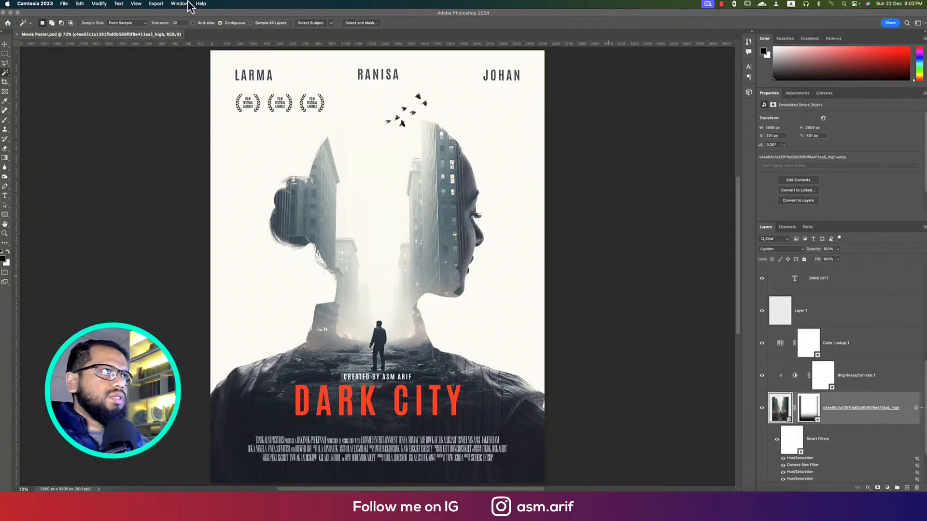
mouse_move(65, 6)
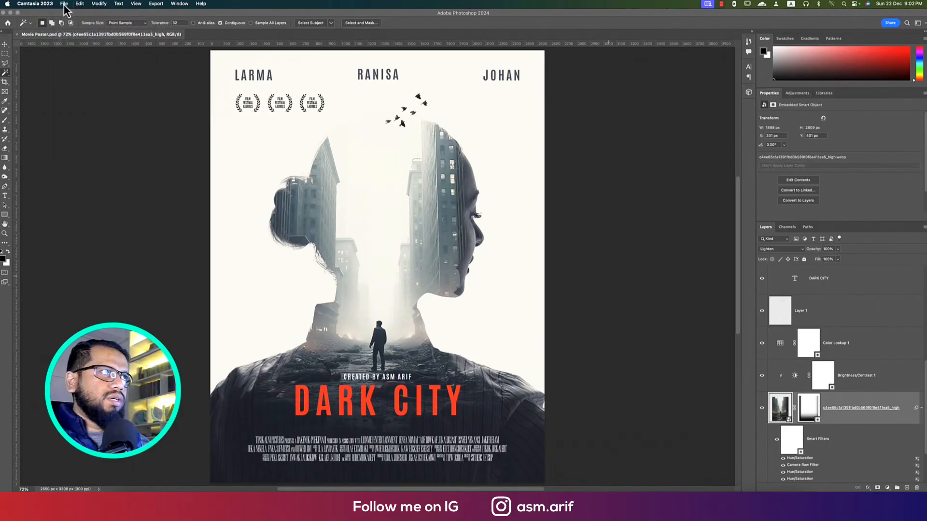
- Create a white Letter-size 2550 × 3300 px document at 300 ppi from the Print presets
left_click(64, 4)
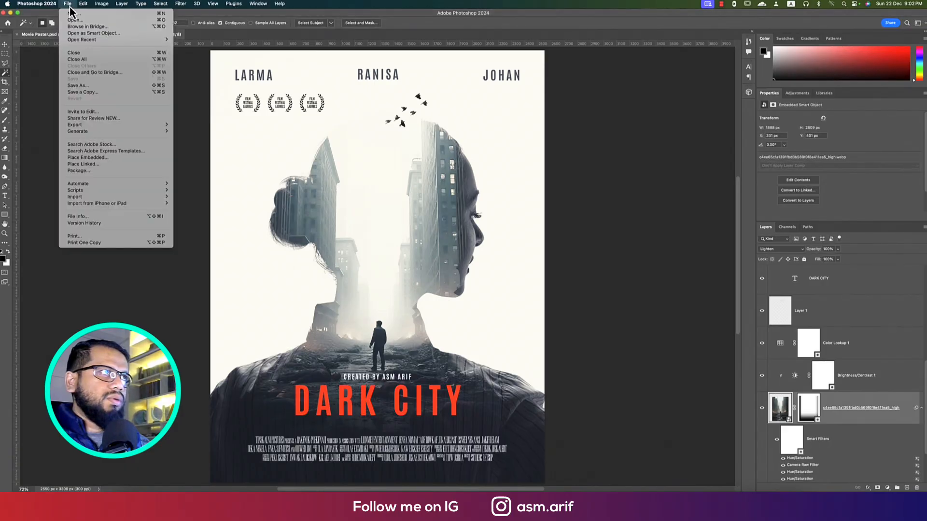
left_click(67, 3)
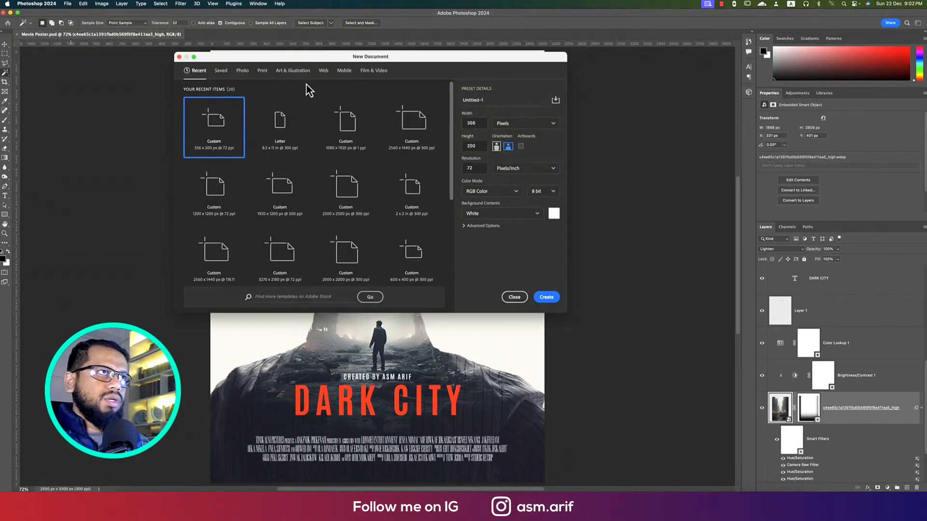
left_click(262, 70)
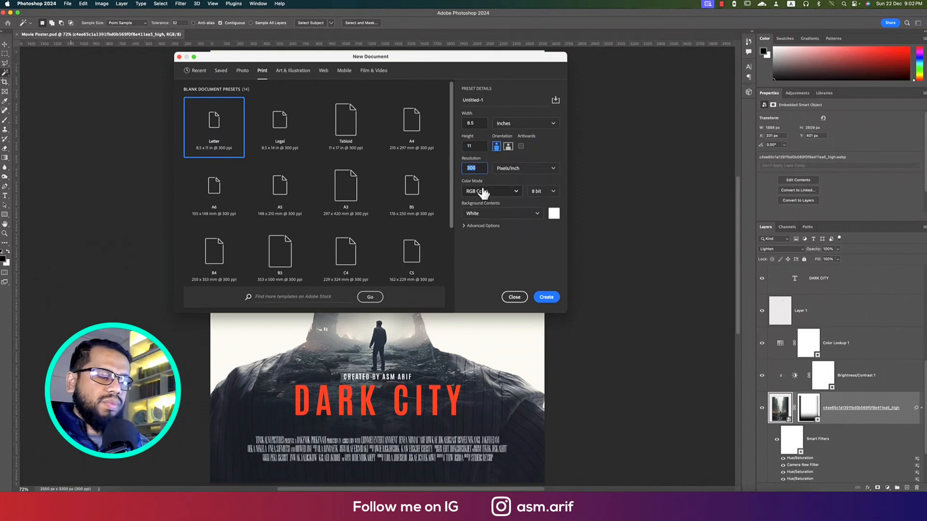
left_click(547, 297)
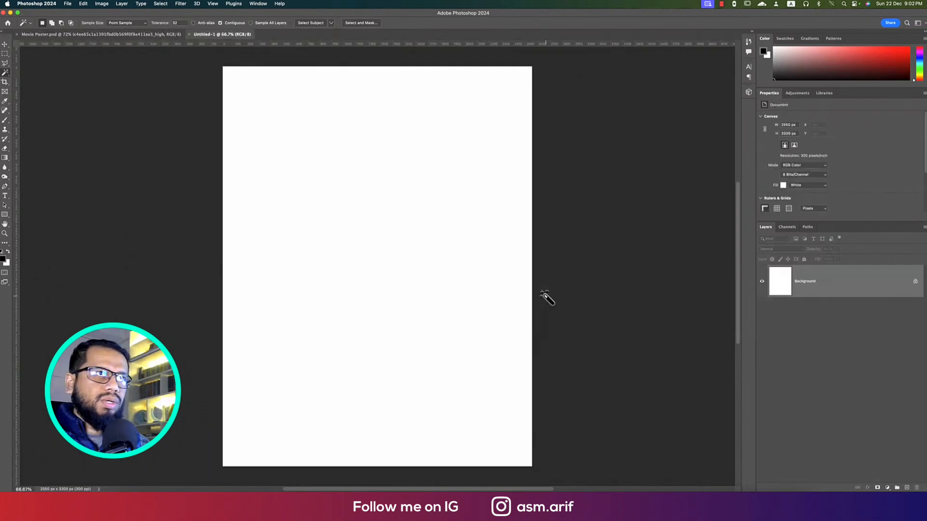
mouse_move(17, 57)
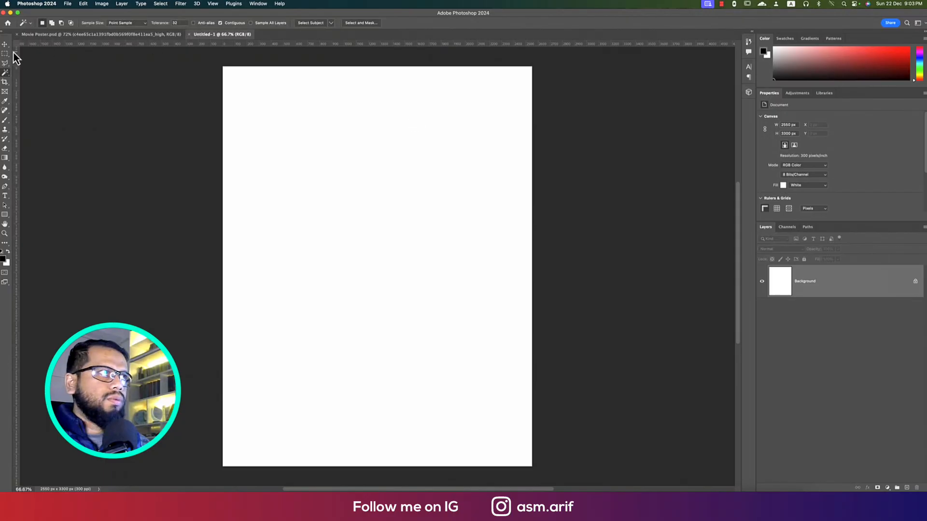
- Place the woman silhouette from the Double Exposuer folder, rasterize it and name it 'girl'
left_click(68, 4)
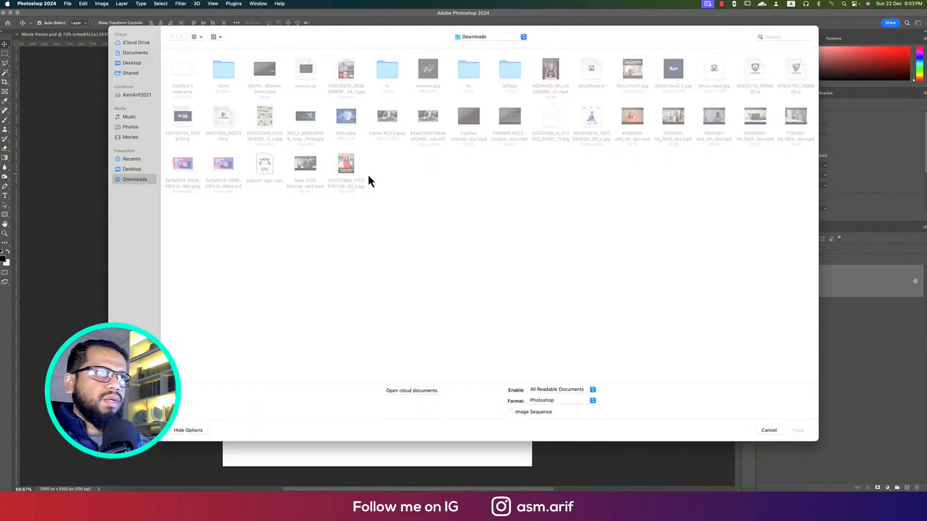
left_click(138, 95)
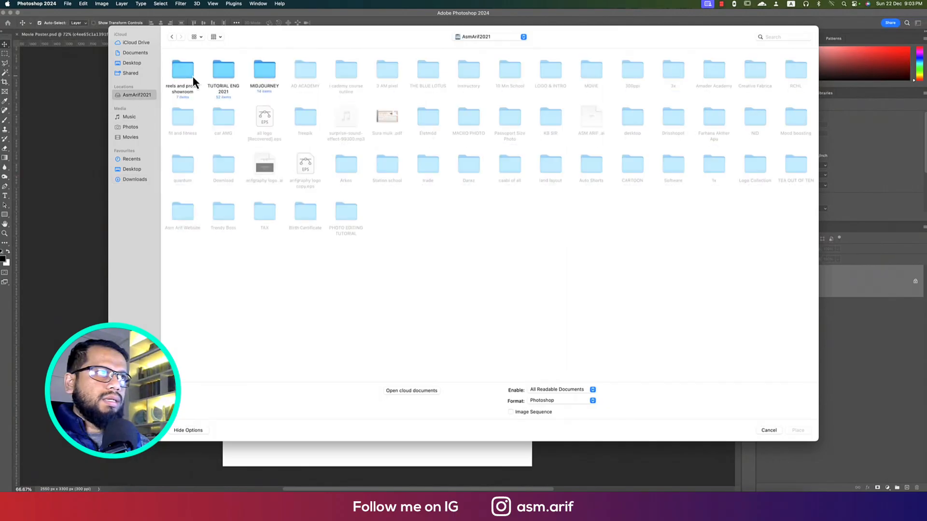
double_click(223, 72)
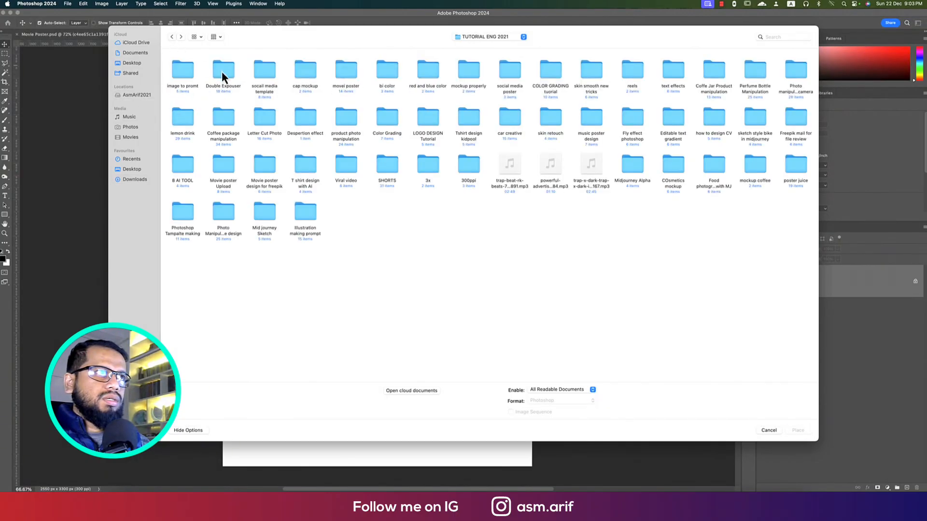
double_click(223, 70)
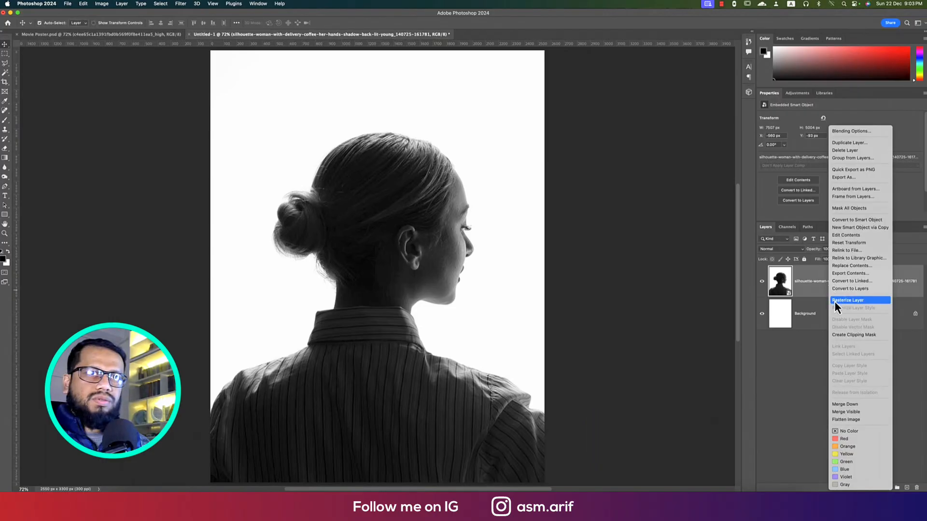
left_click(847, 300)
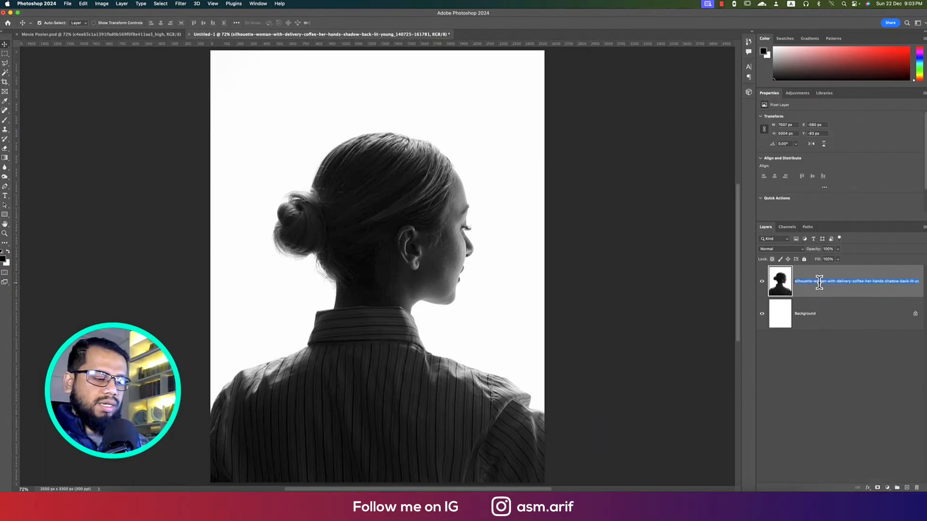
type("girl")
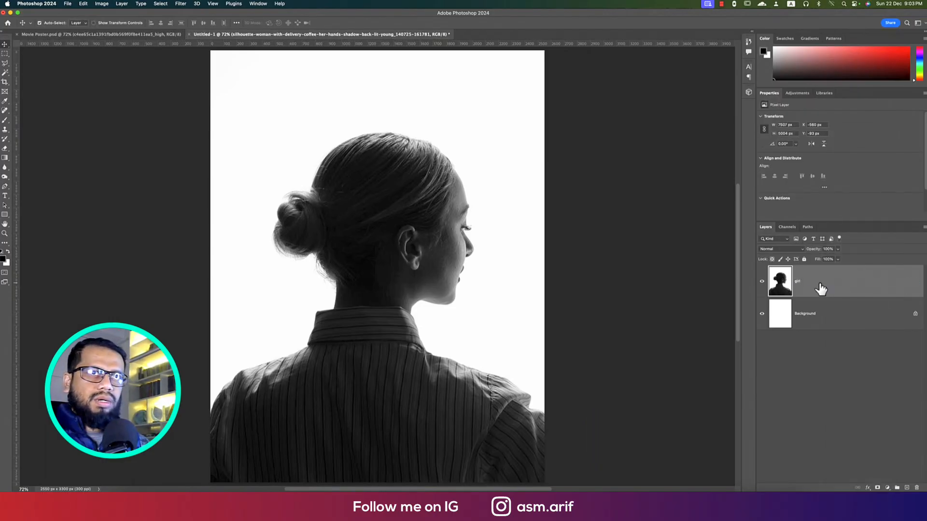
mouse_move(819, 286)
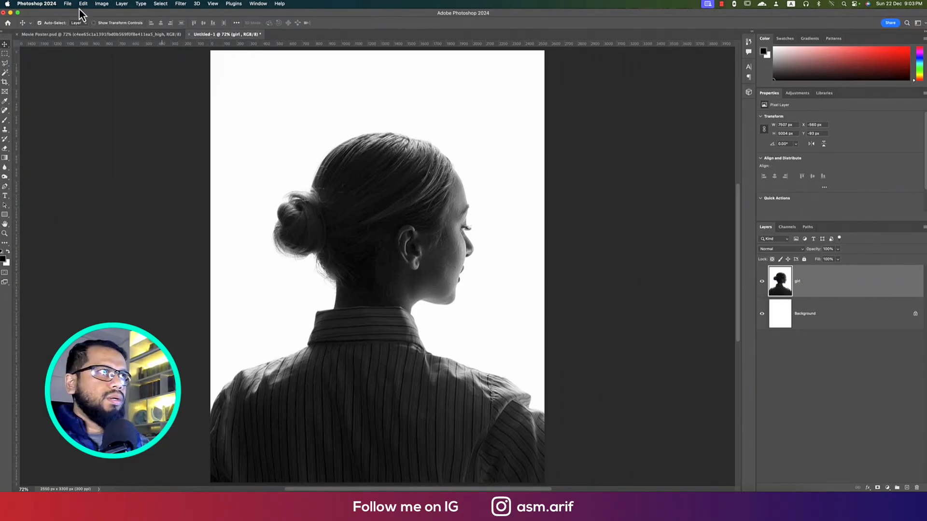
- Place Embedded the ruined city street image above the girl and rename its layer 'city'
left_click(68, 4)
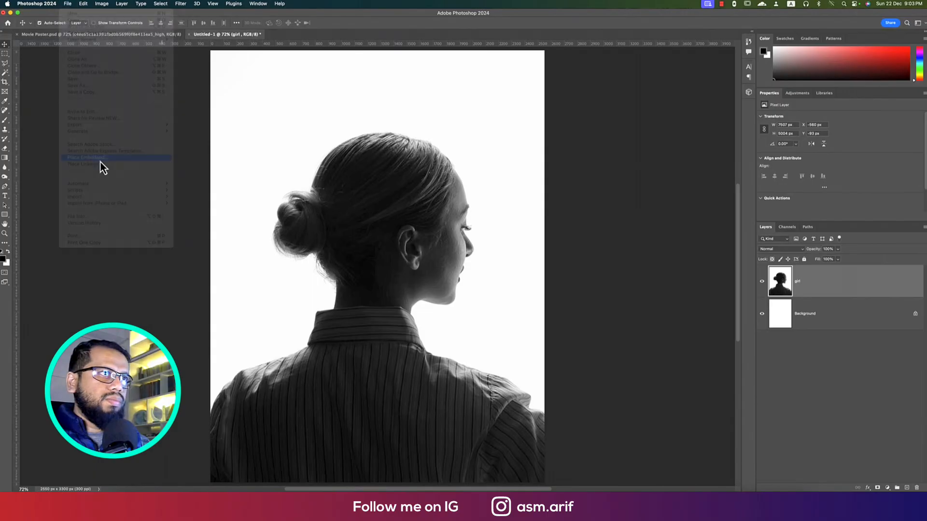
left_click(89, 158)
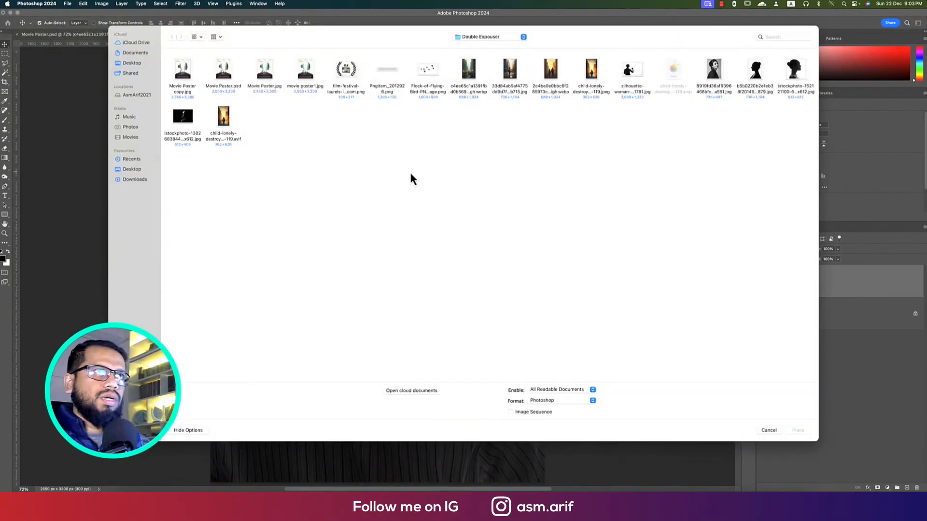
left_click(468, 70)
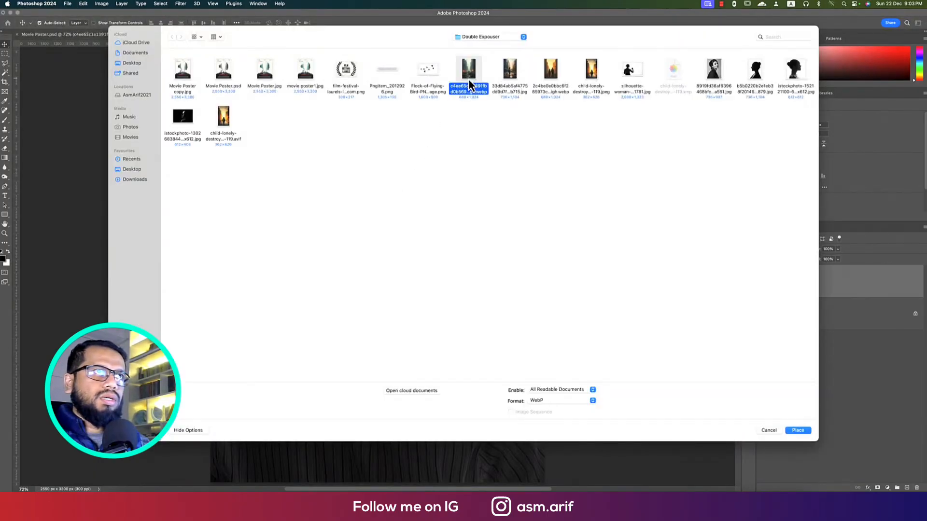
left_click(798, 430)
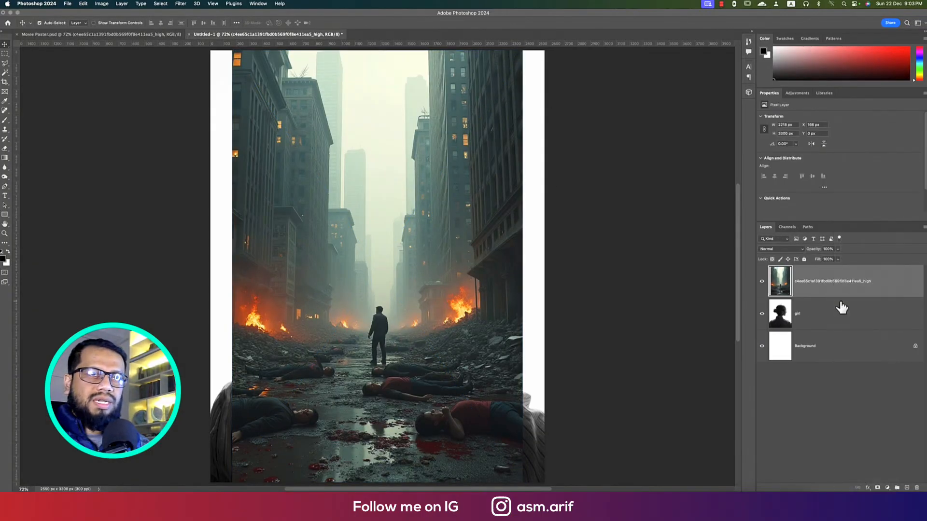
double_click(833, 281)
type("city")
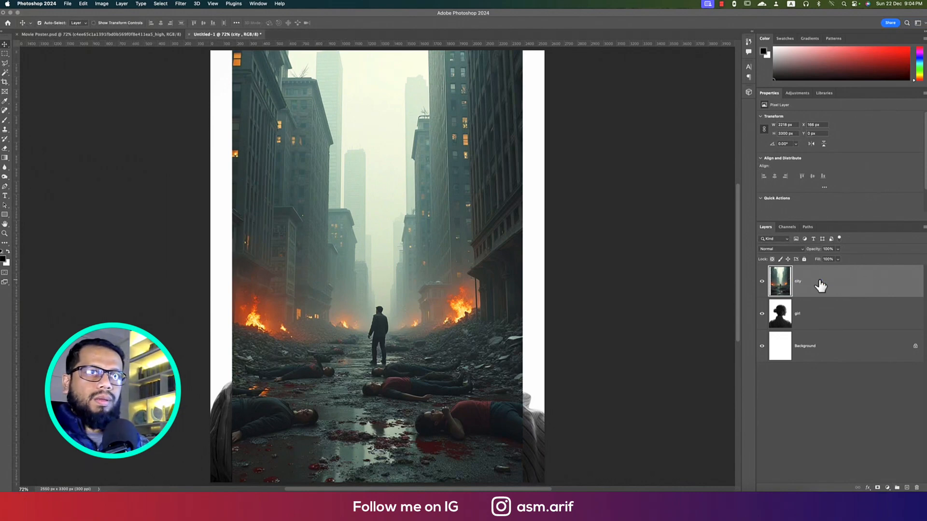
- Set the city layer's blend mode to Lighten so the street fills the silhouette
left_click(779, 249)
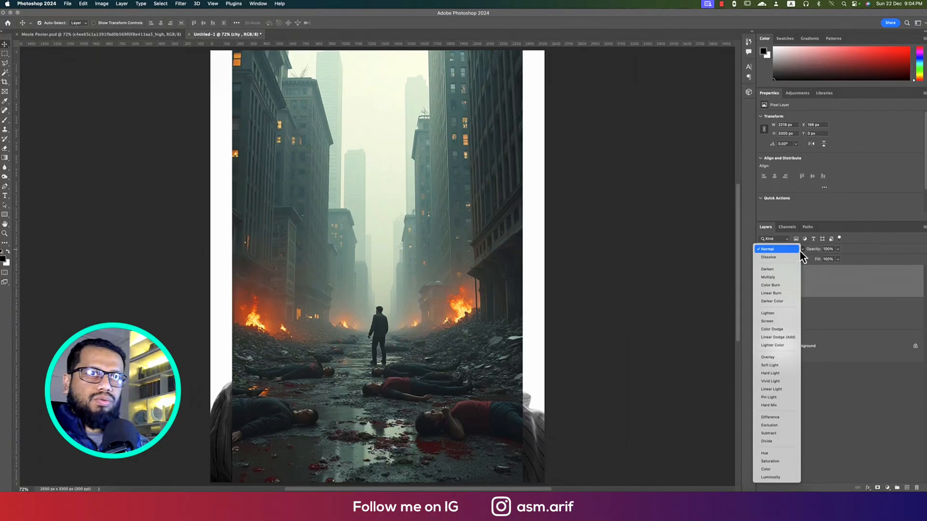
left_click(768, 313)
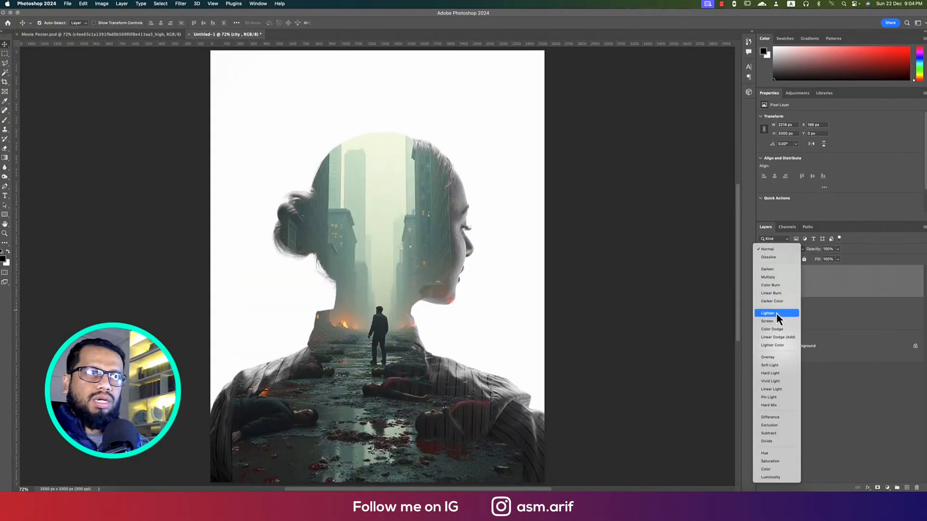
left_click(768, 312)
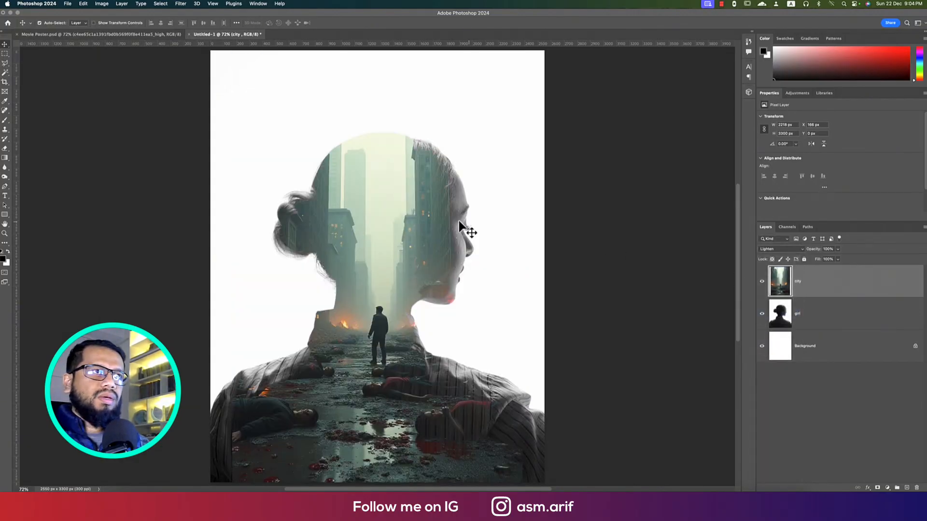
left_click(797, 313)
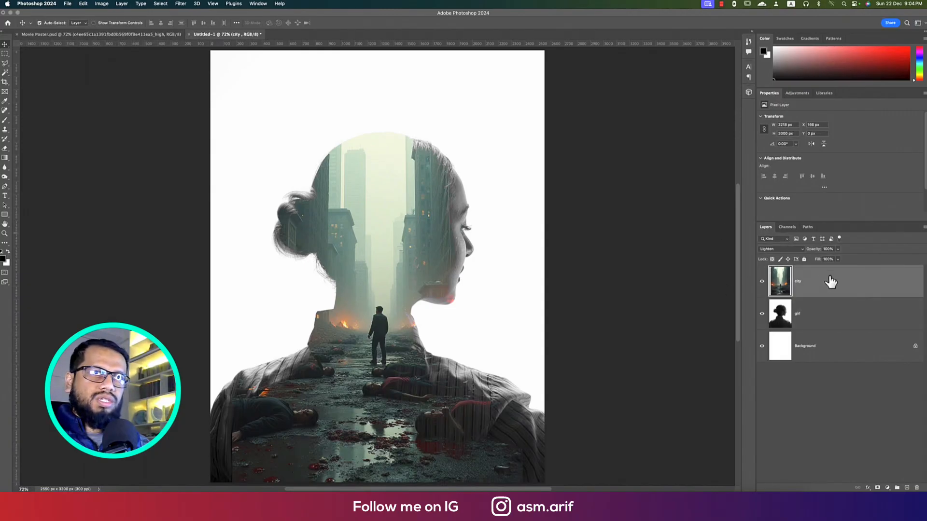
mouse_move(831, 283)
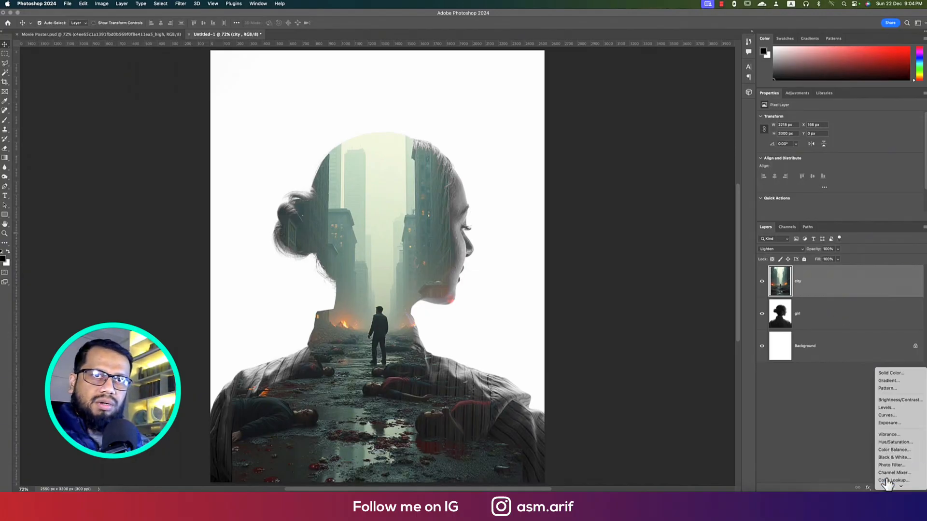
mouse_move(893, 403)
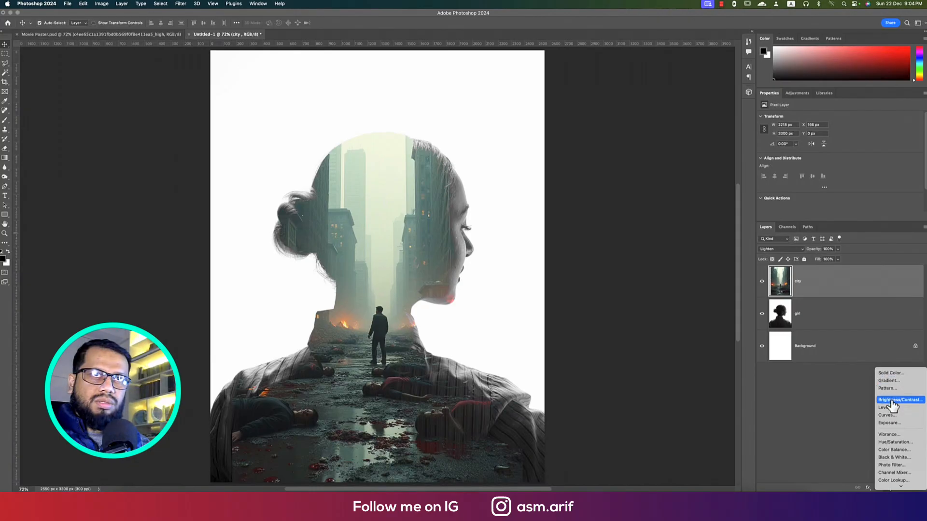
- Add a Brightness/Contrast adjustment with Brightness 76 and Contrast 48
left_click(898, 400)
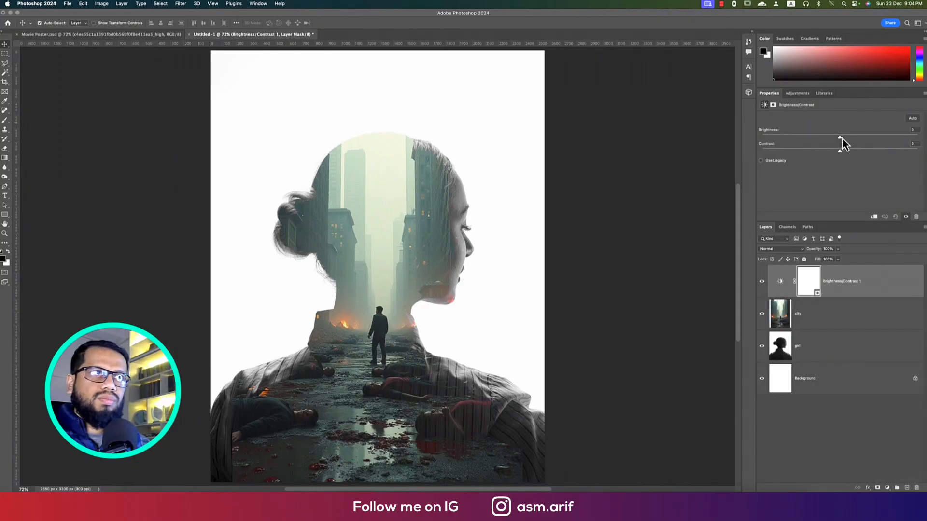
left_click_drag(840, 137, 874, 136)
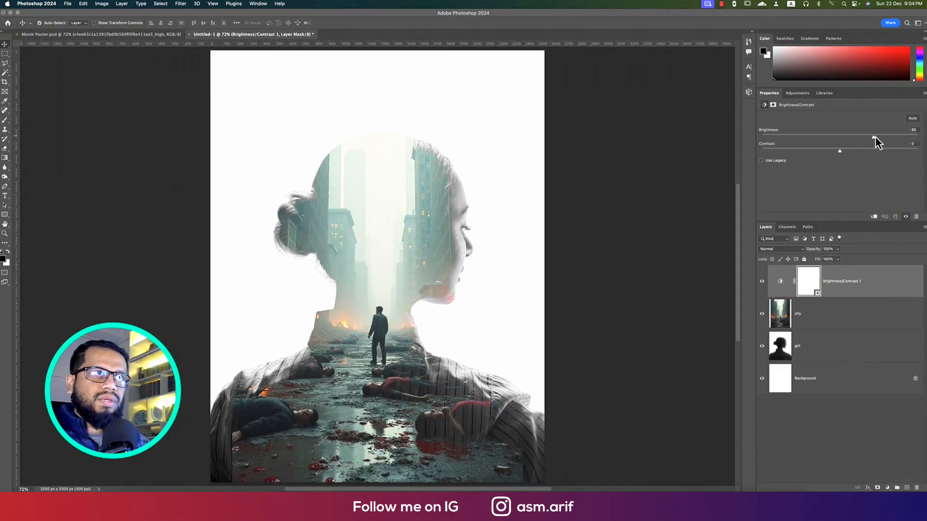
left_click_drag(874, 137, 880, 137)
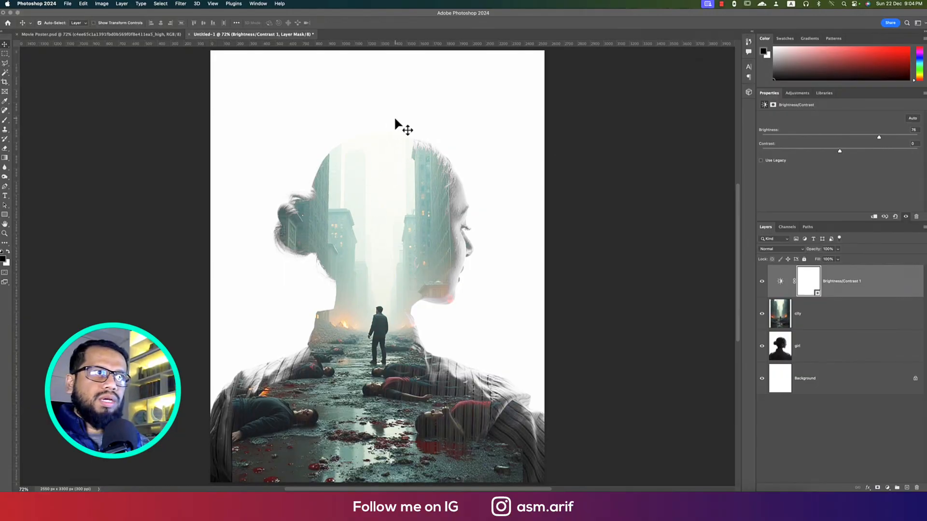
mouse_move(500, 266)
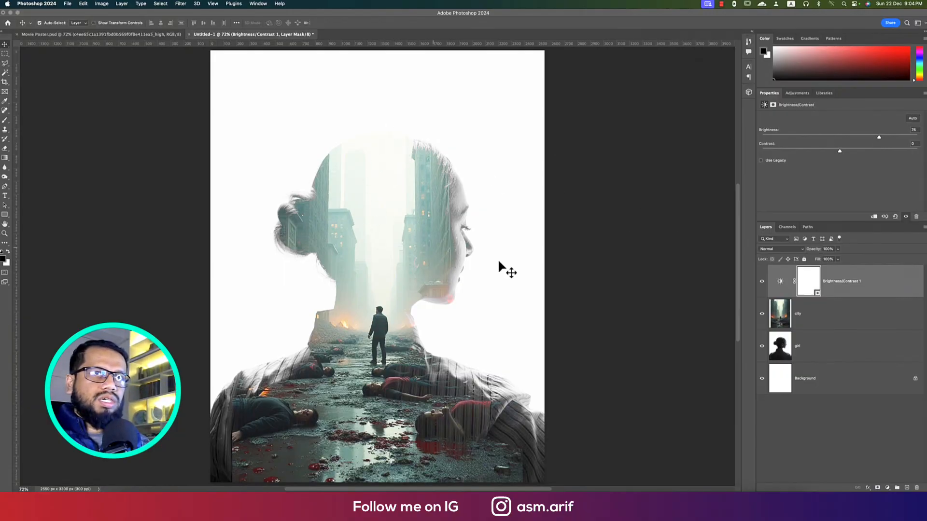
left_click_drag(839, 151, 851, 151)
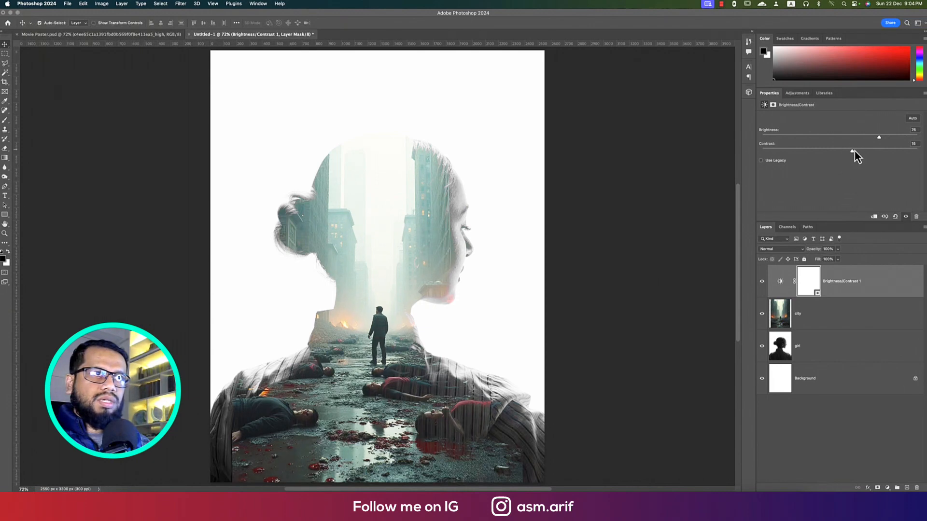
left_click_drag(851, 150, 878, 150)
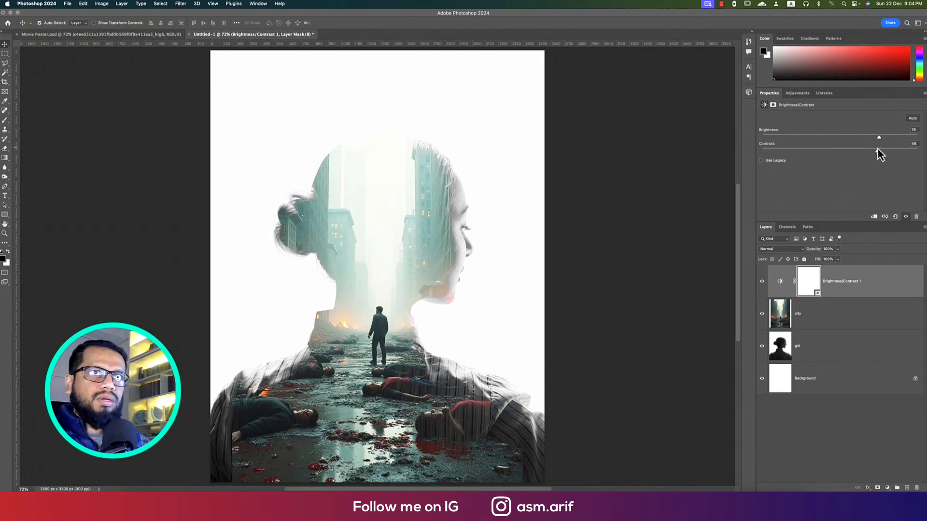
left_click(808, 313)
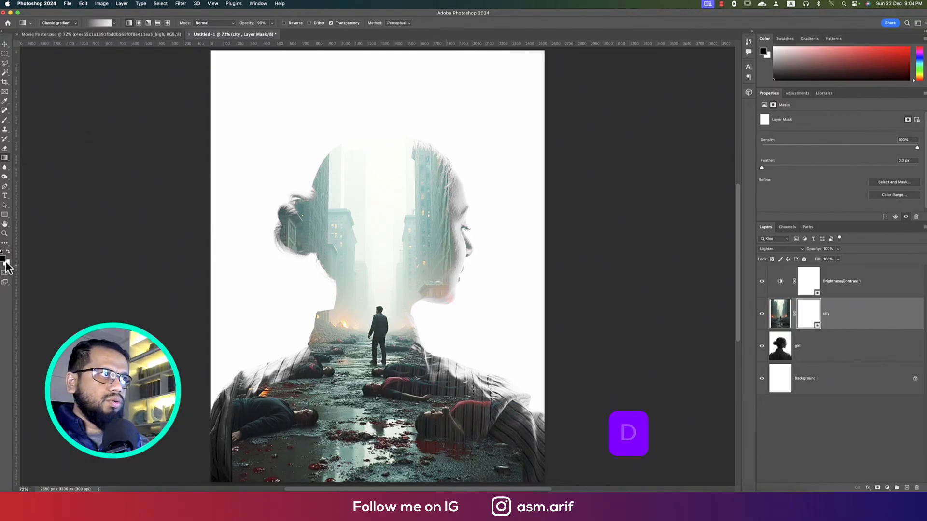
mouse_move(55, 201)
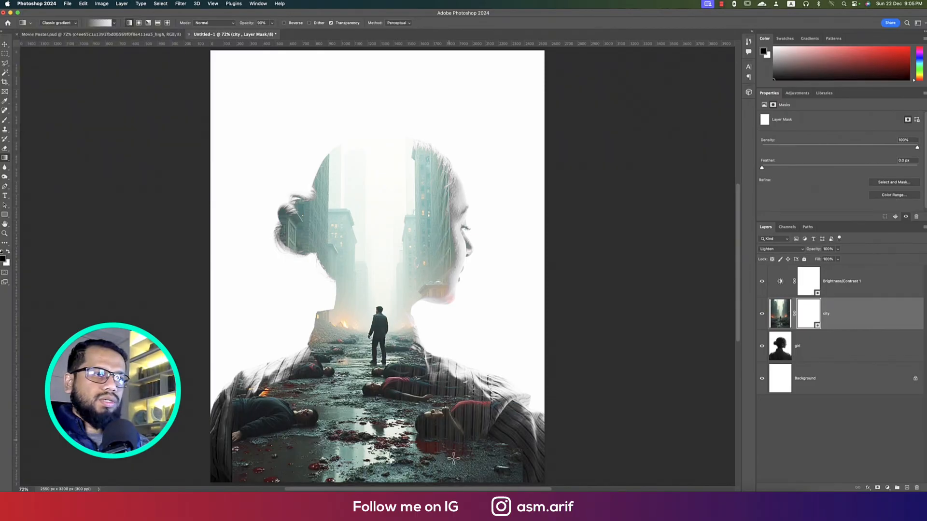
- Fade the bottom of the city layer with a black-to-white gradient on its mask
key("shift")
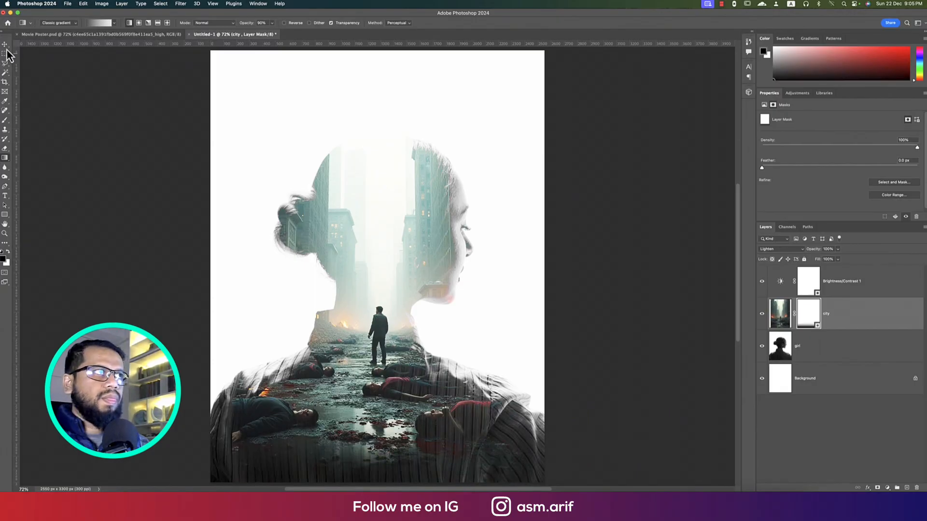
left_click(780, 313)
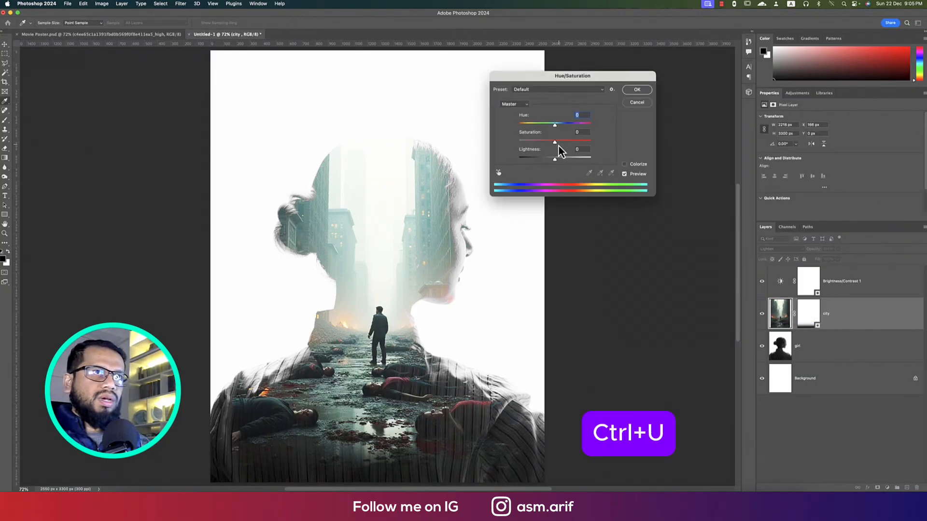
- Lower the city layer's Hue/Saturation Saturation to -66
left_click_drag(555, 125, 529, 125)
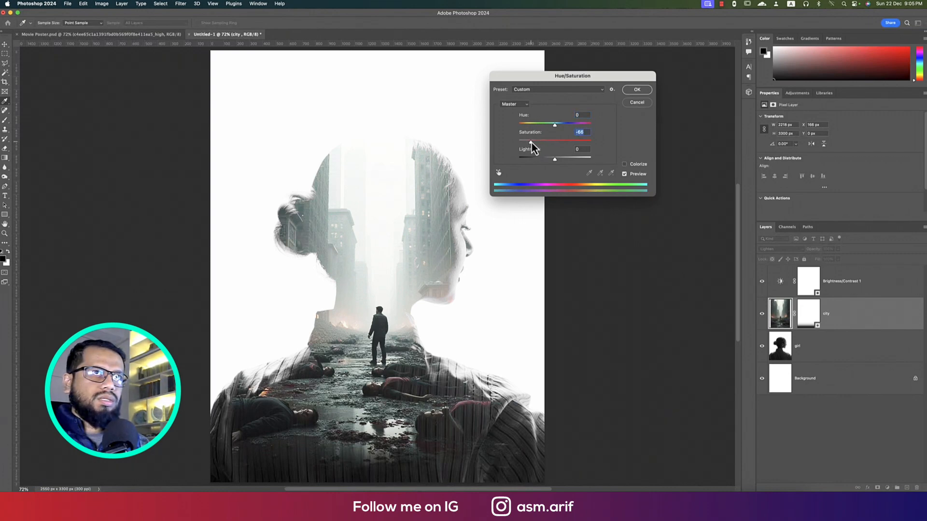
- In Camera Raw HSL Saturation, set Reds +100, Oranges +36, and Greens, Aquas, Blues -100
left_click(637, 90)
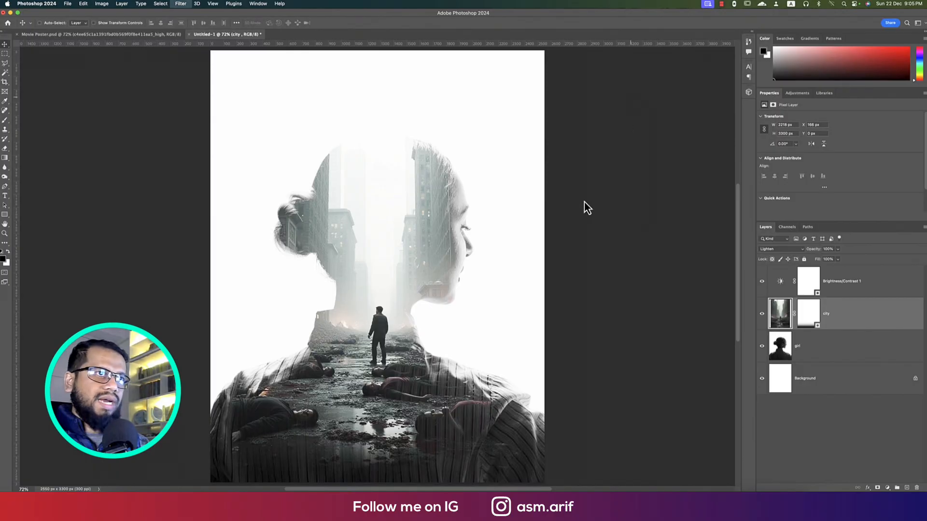
key("Ctrl+Shift+A")
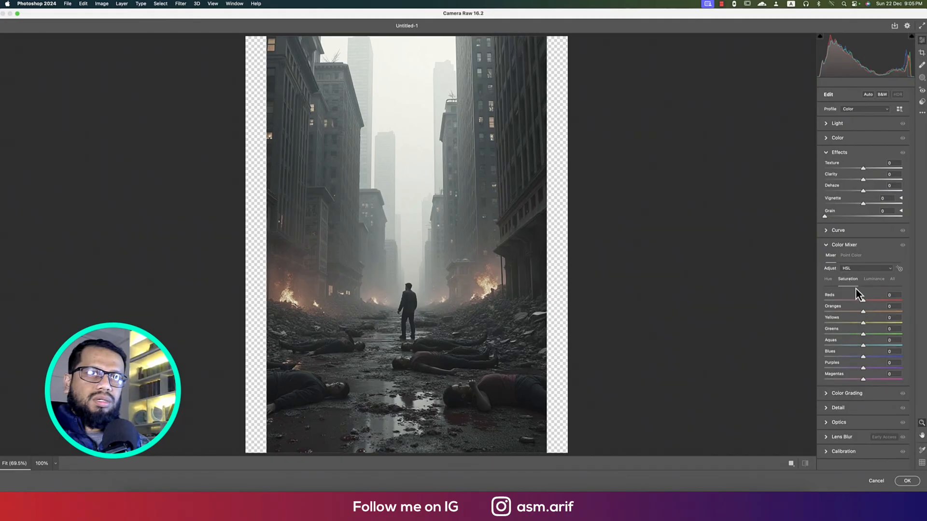
left_click_drag(863, 300, 901, 300)
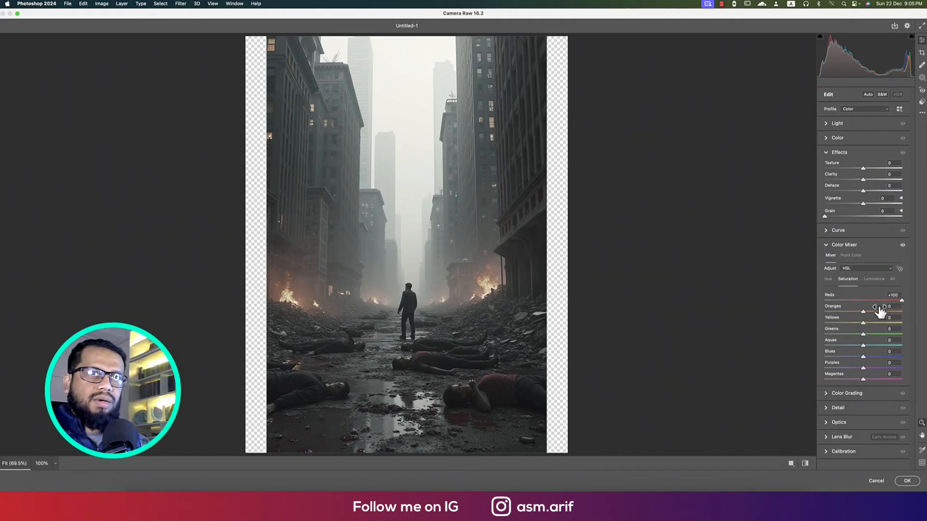
left_click_drag(875, 306, 895, 306)
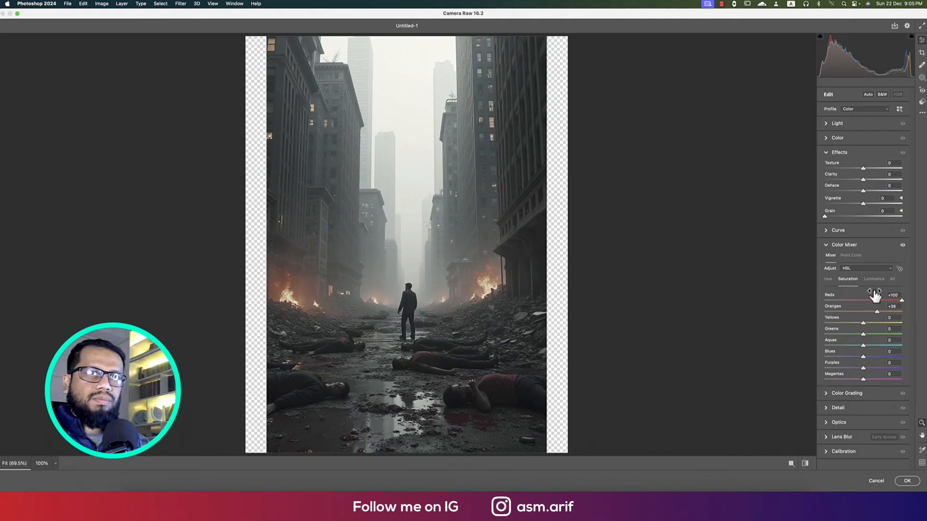
mouse_move(864, 364)
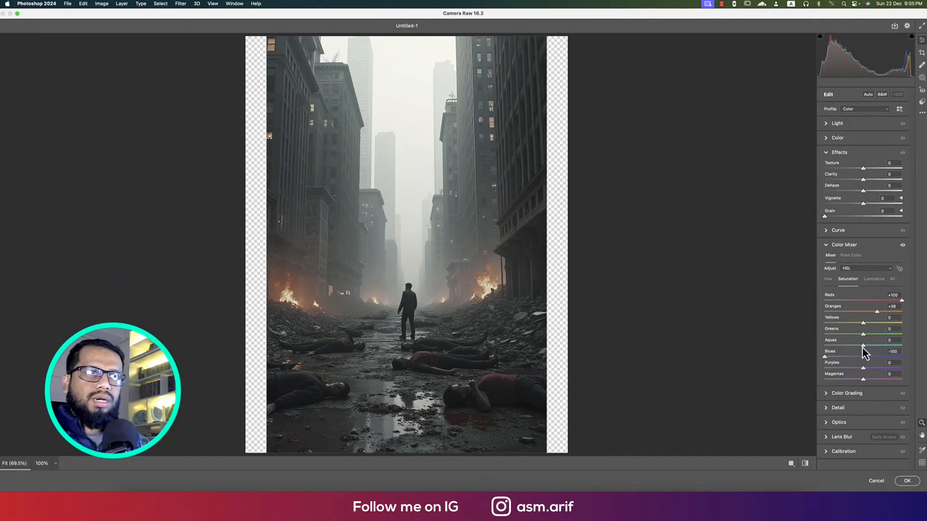
left_click_drag(890, 346, 863, 346)
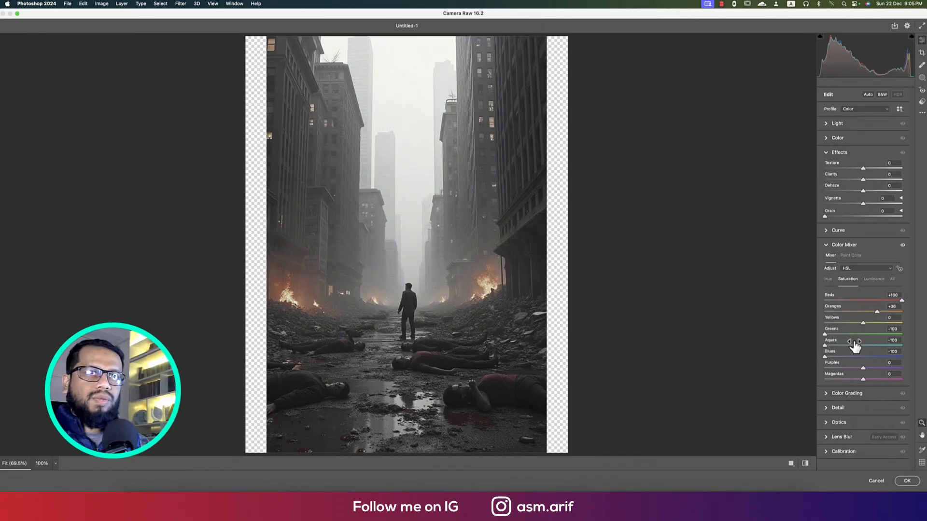
left_click(907, 480)
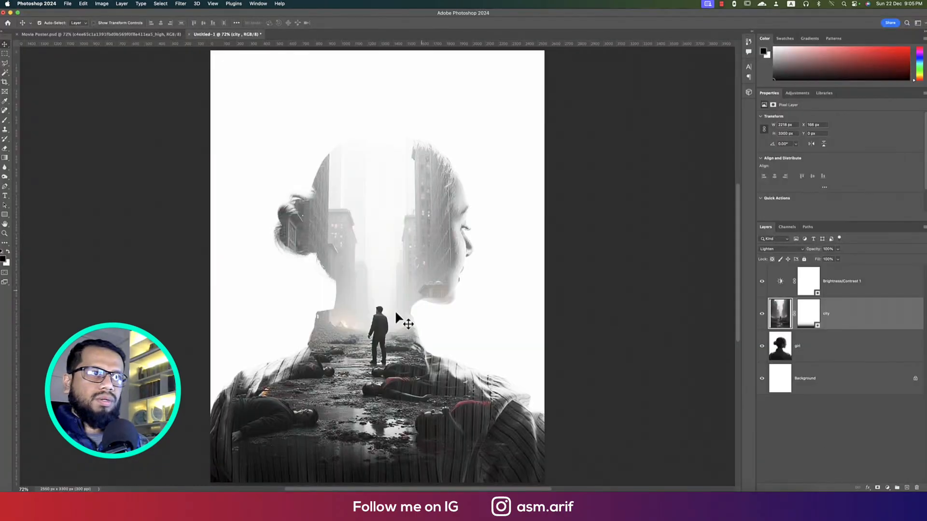
mouse_move(391, 264)
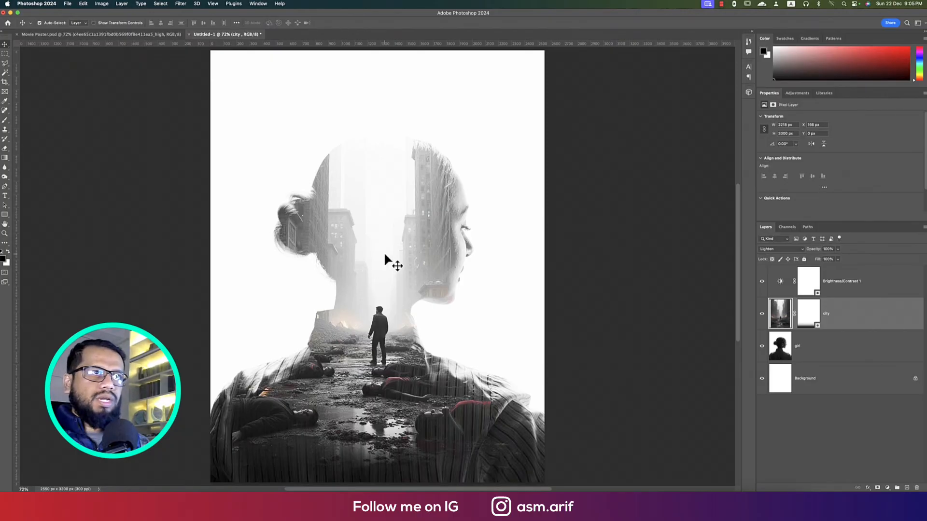
mouse_move(403, 266)
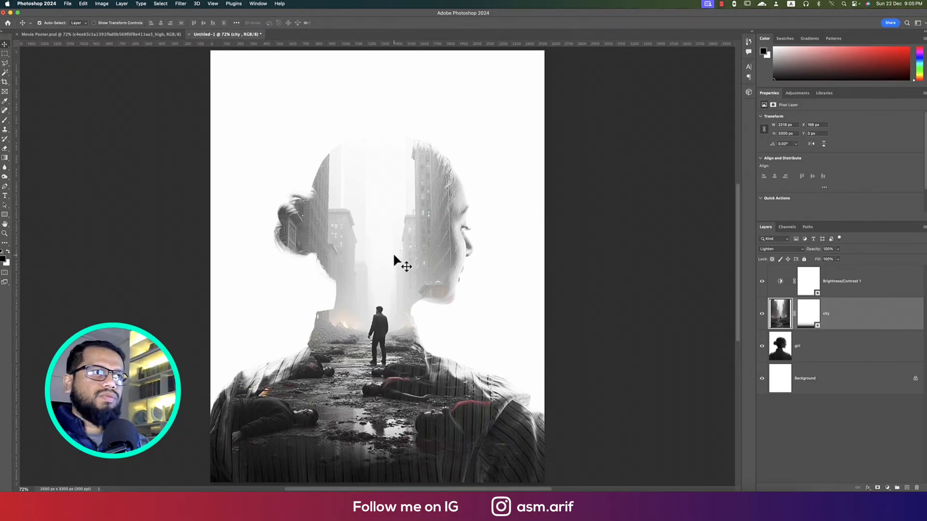
mouse_move(833, 364)
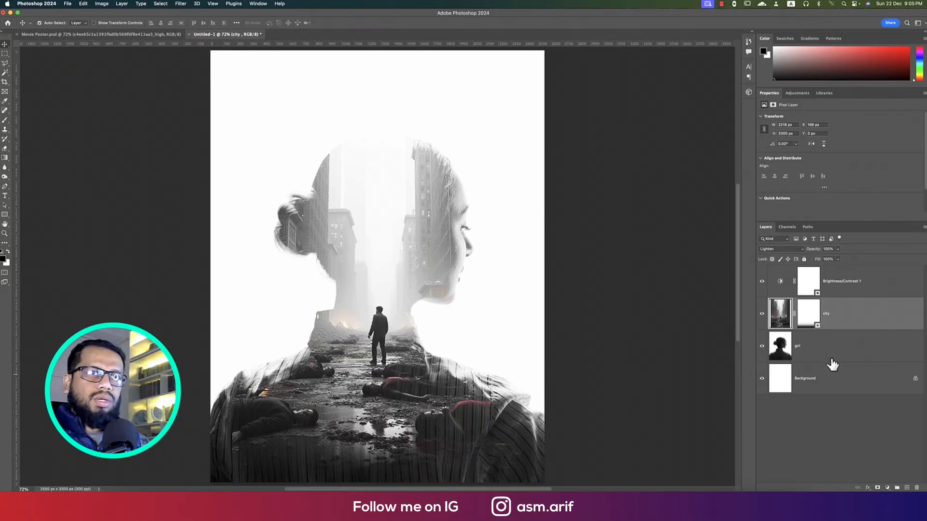
- Add a Brightness/Contrast adjustment above the girl layer and raise its brightness
left_click(817, 346)
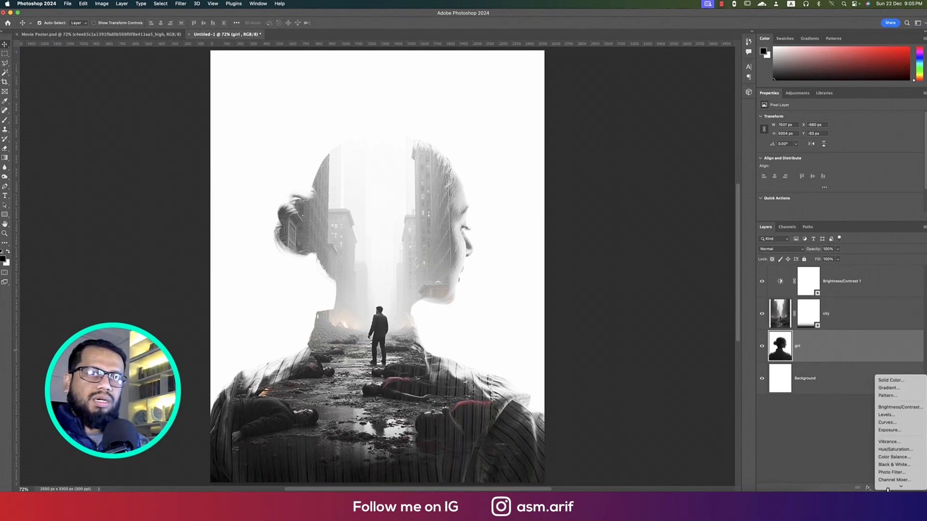
left_click(895, 407)
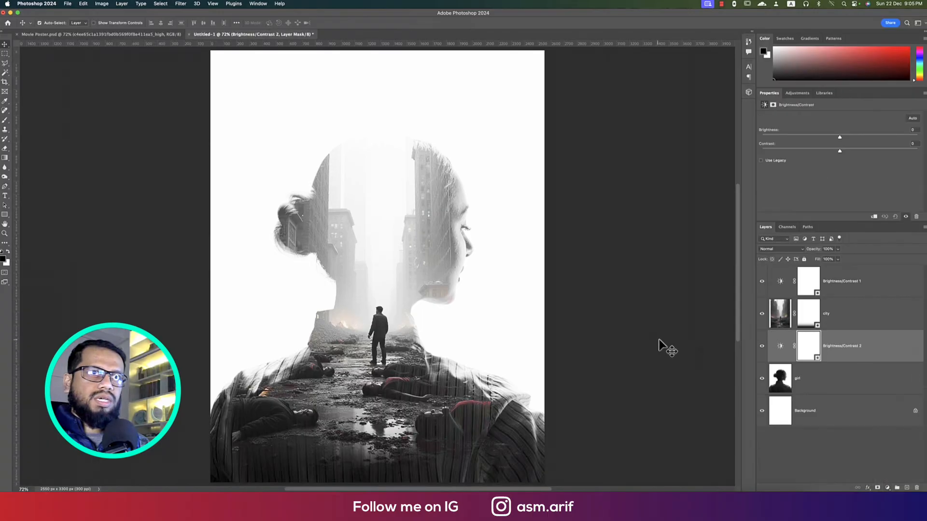
left_click_drag(840, 151, 869, 152)
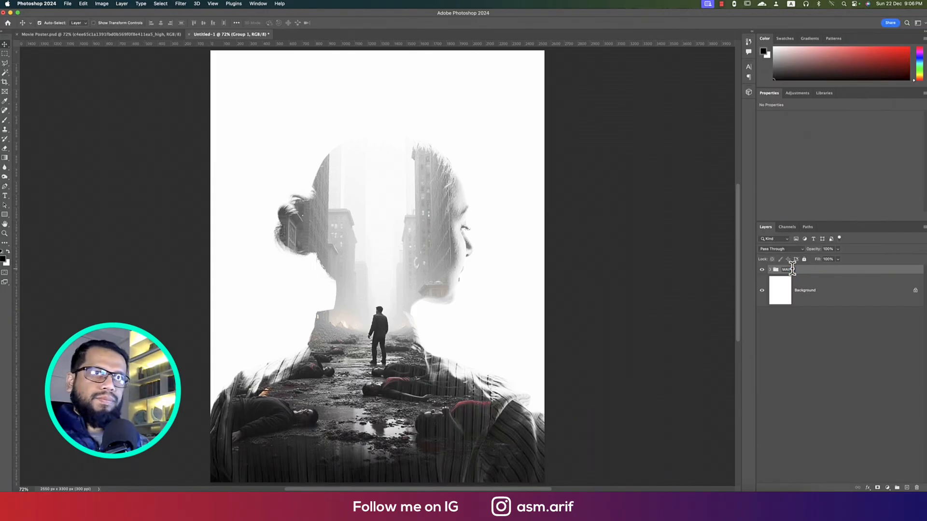
- Name the group MAIN and add a Levels adjustment darkening the poster's midtones
left_click(886, 487)
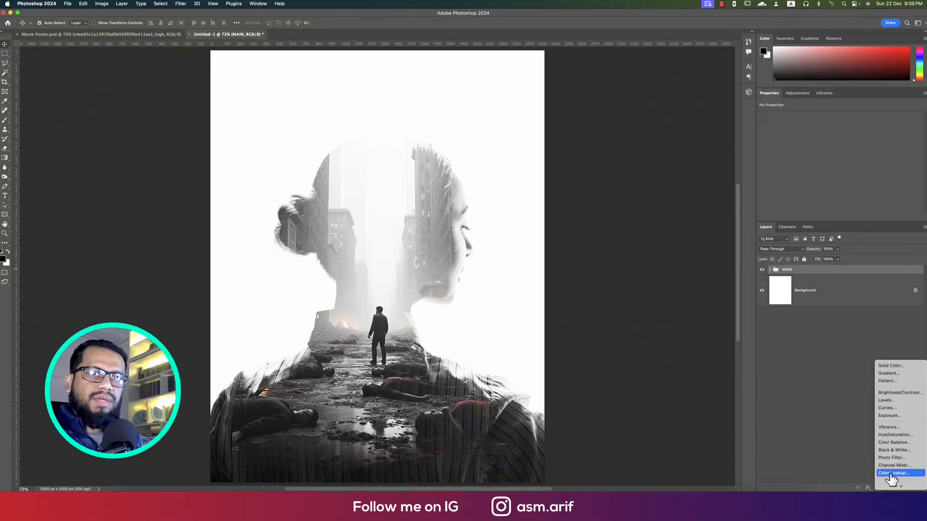
mouse_move(887, 402)
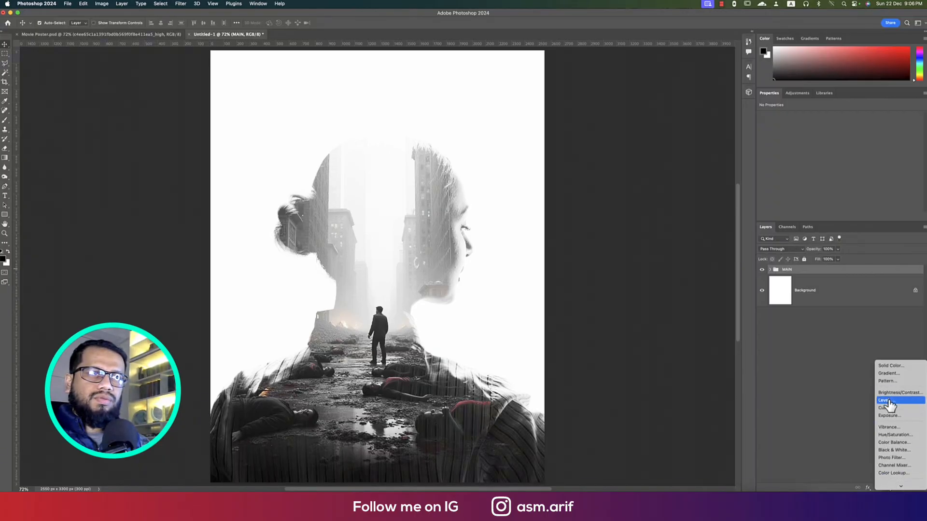
left_click(884, 399)
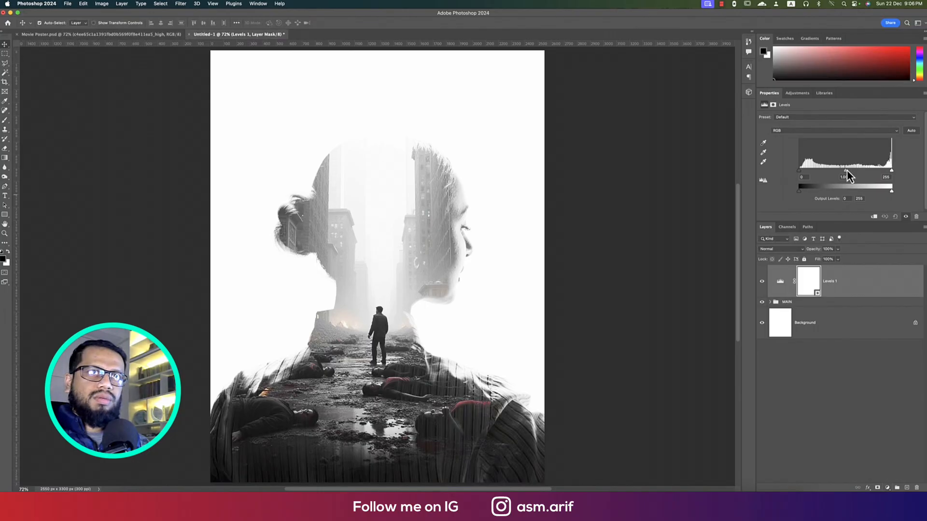
left_click_drag(845, 185, 839, 185)
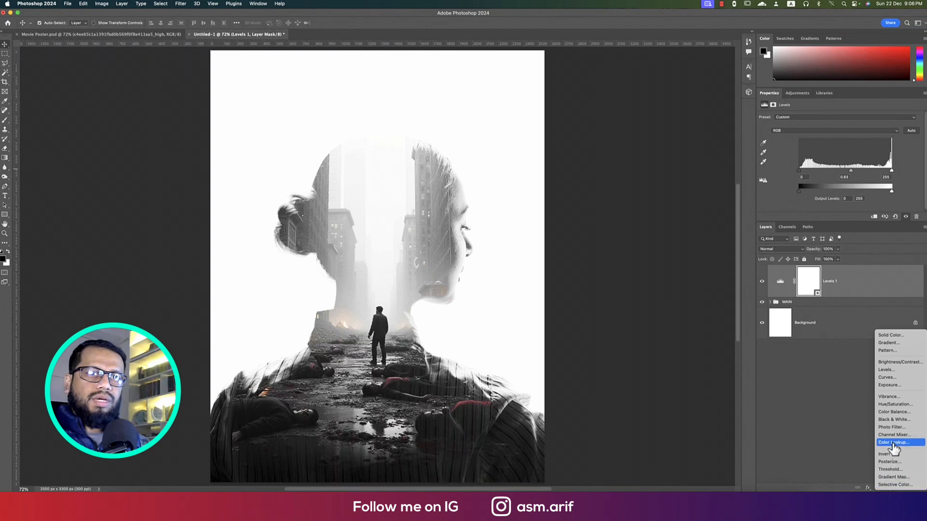
- Add a FoggyNight Color Lookup at 59% opacity and select the adjustment layers
left_click(888, 443)
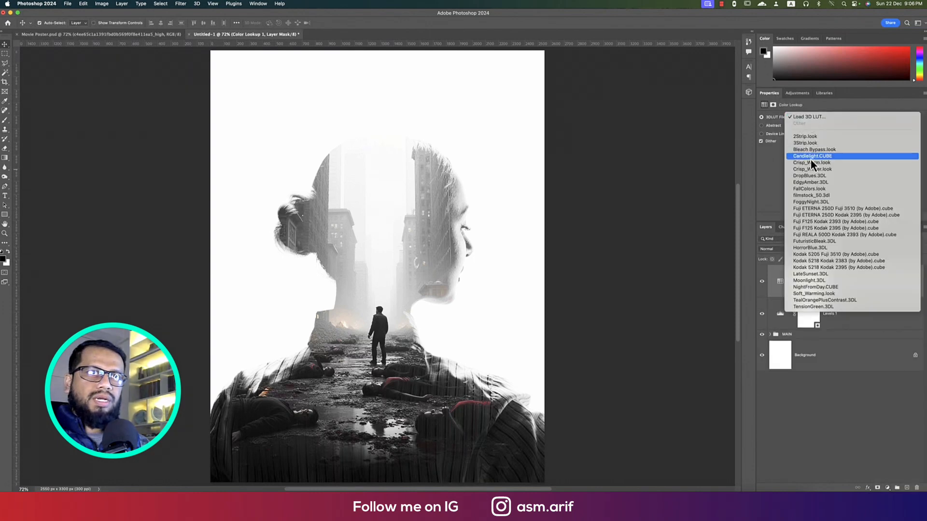
left_click(810, 201)
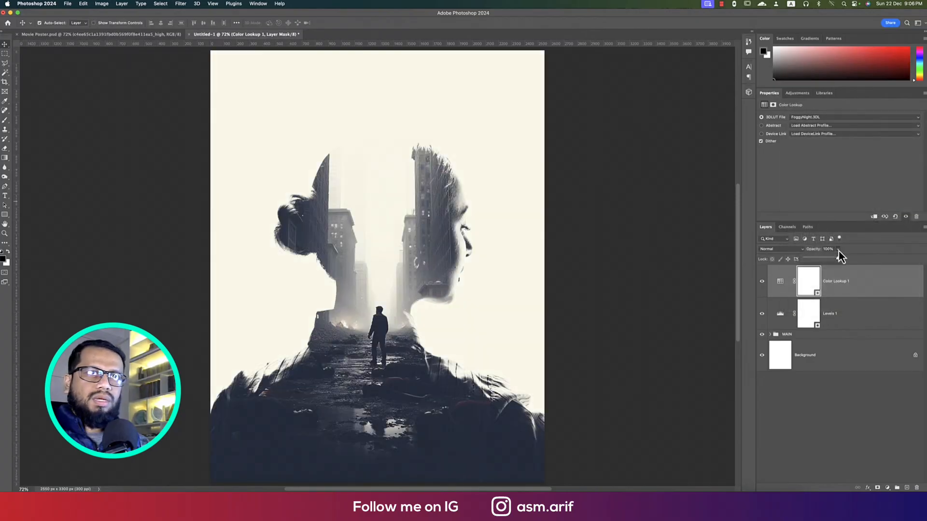
left_click_drag(835, 248, 819, 263)
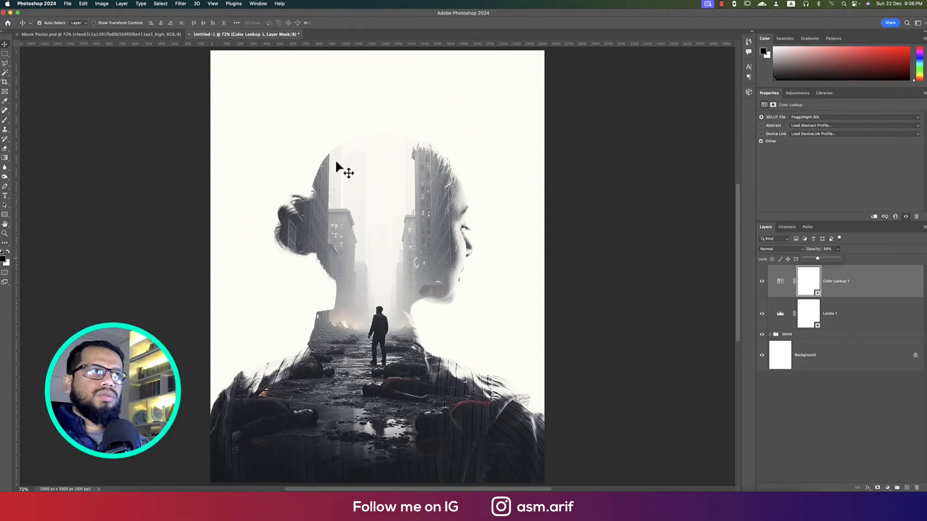
mouse_move(857, 355)
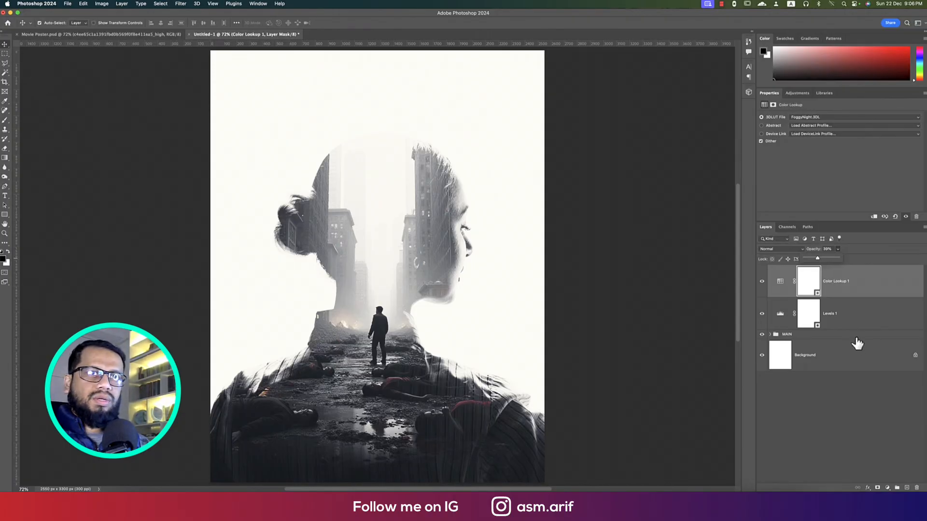
left_click(848, 313)
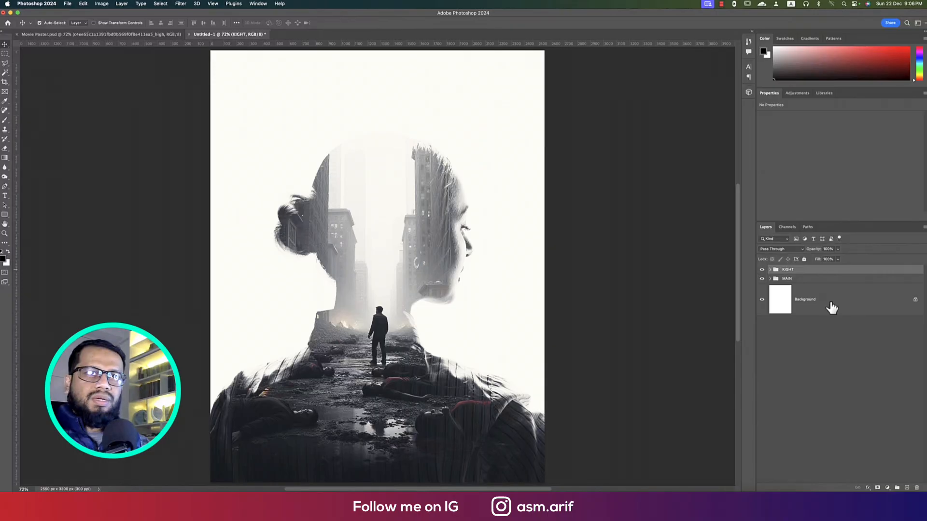
- Unlock the plain Background layer and expand the MAIN group to inspect its layers
double_click(804, 299)
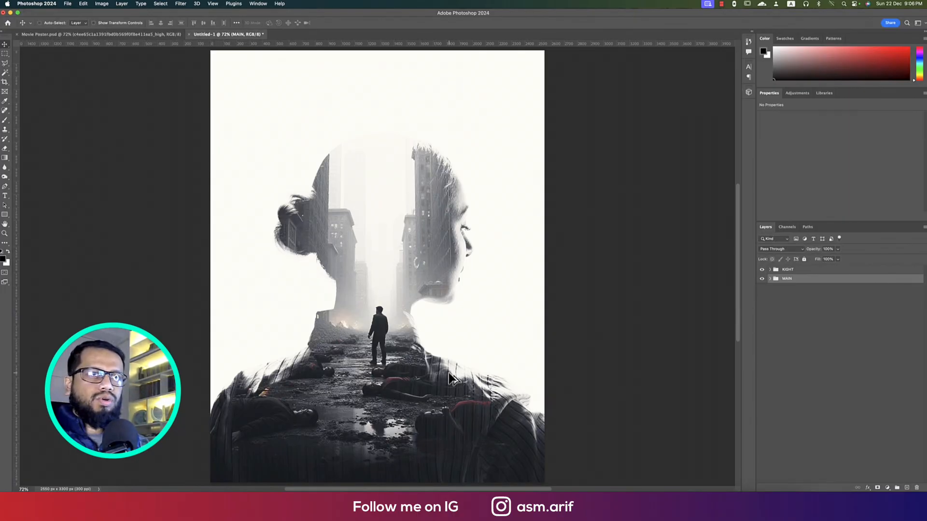
left_click(770, 279)
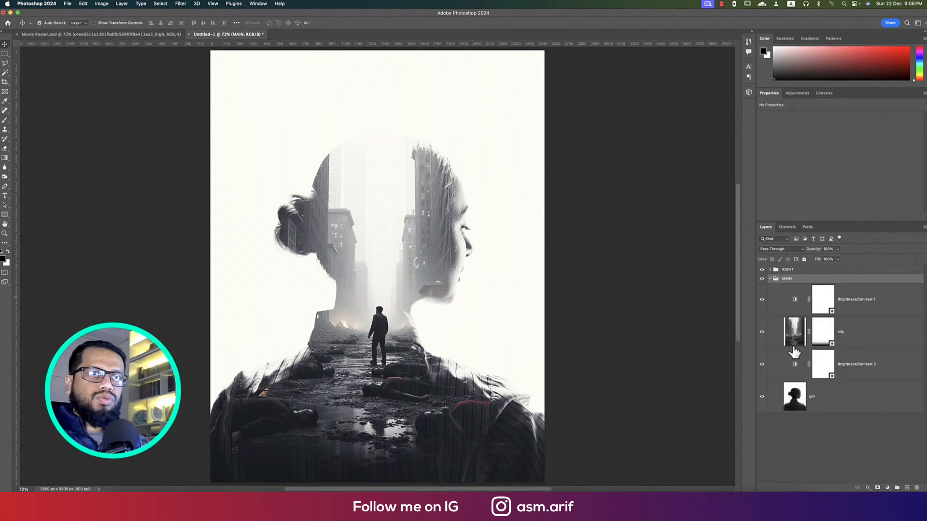
left_click(823, 332)
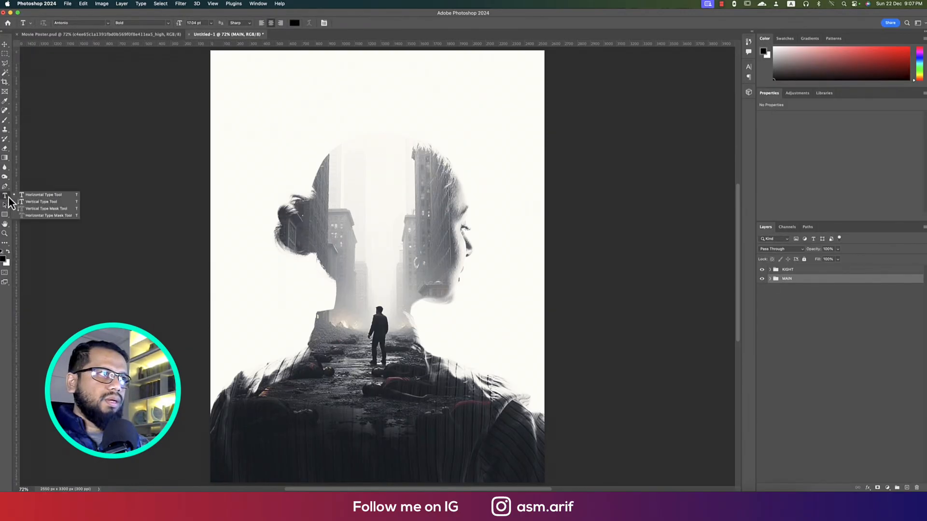
- Place the DARK CITY title text and begin setting its colour to red
left_click(337, 414)
type("DARK CITY")
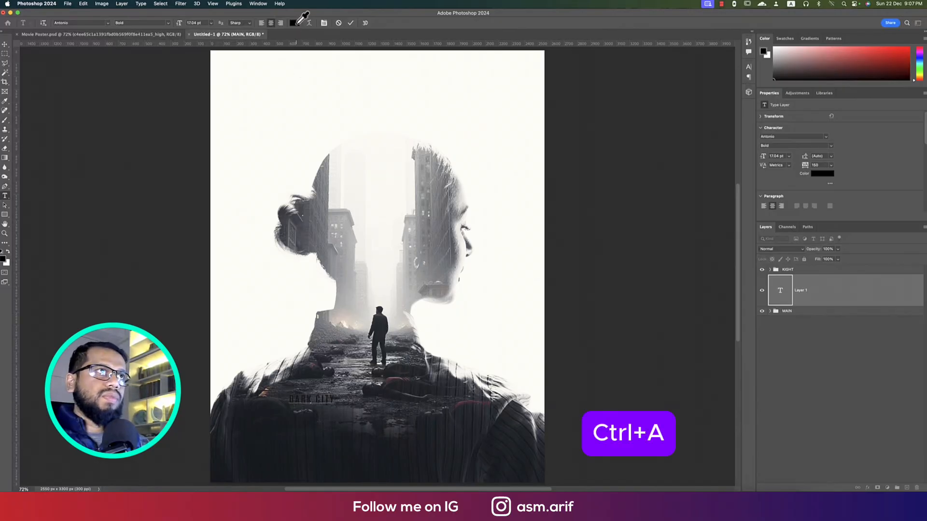
left_click(295, 22)
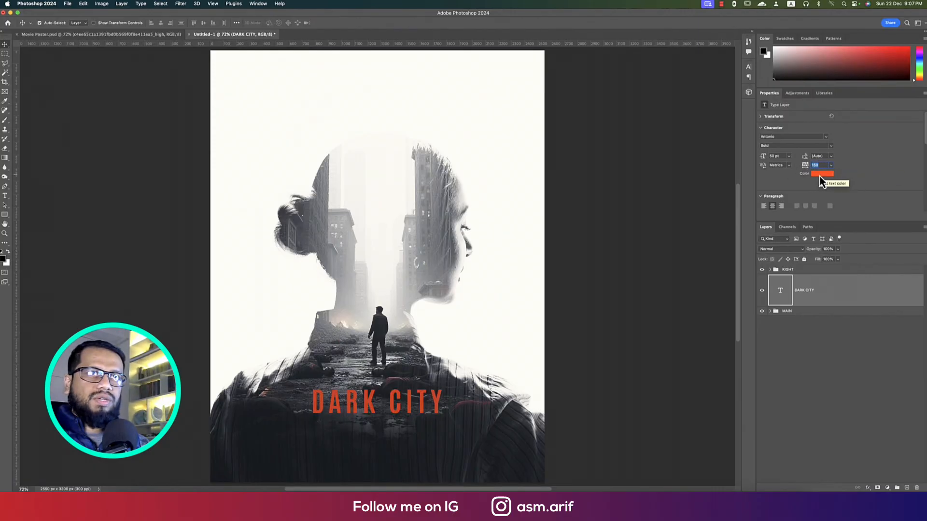
- Confirm the red title colour and raise Brightness/Contrast 2's contrast to 78
left_click(821, 173)
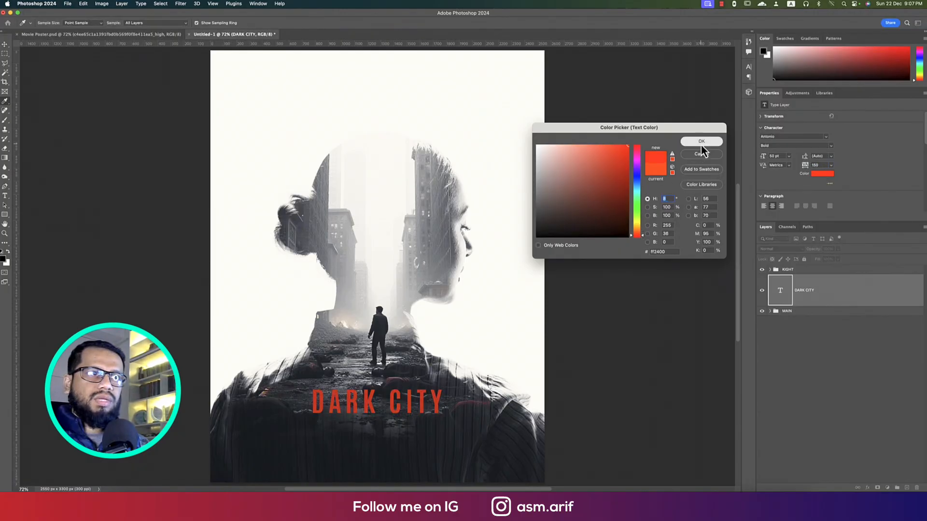
left_click(701, 141)
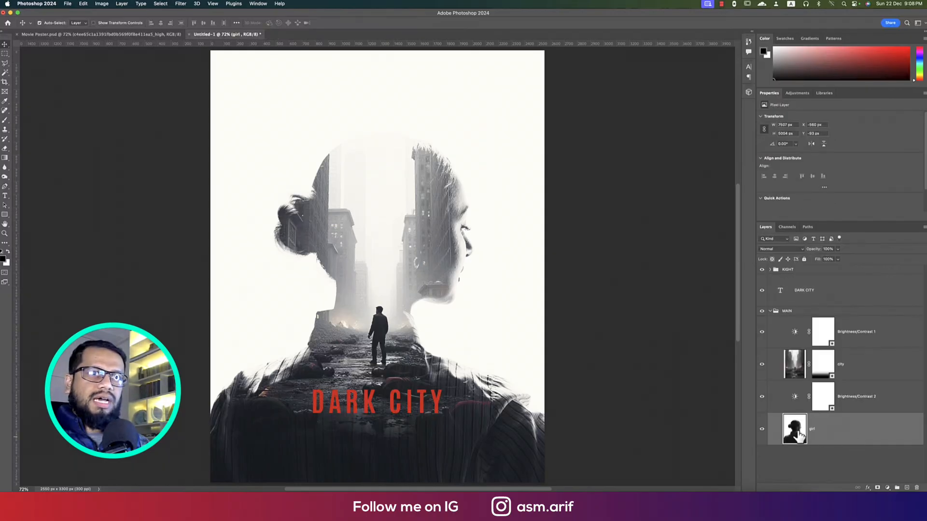
left_click(856, 396)
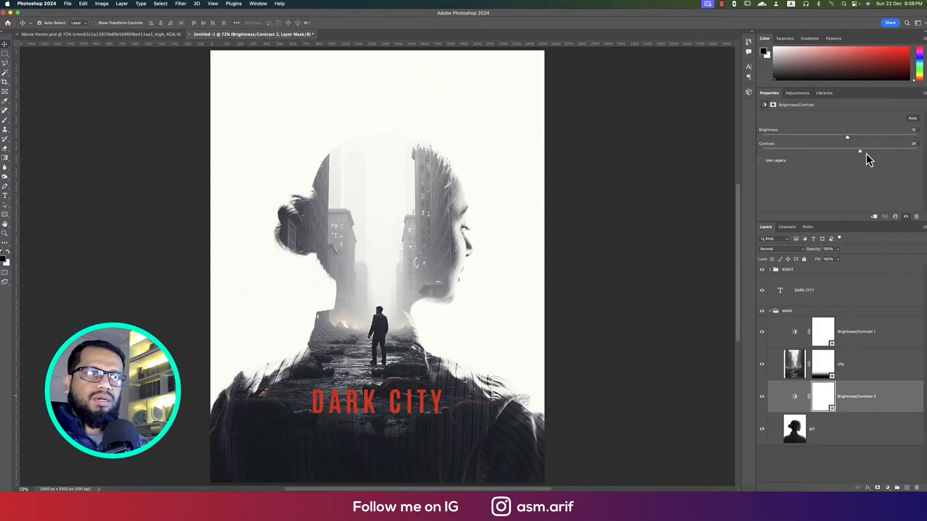
left_click_drag(861, 151, 898, 150)
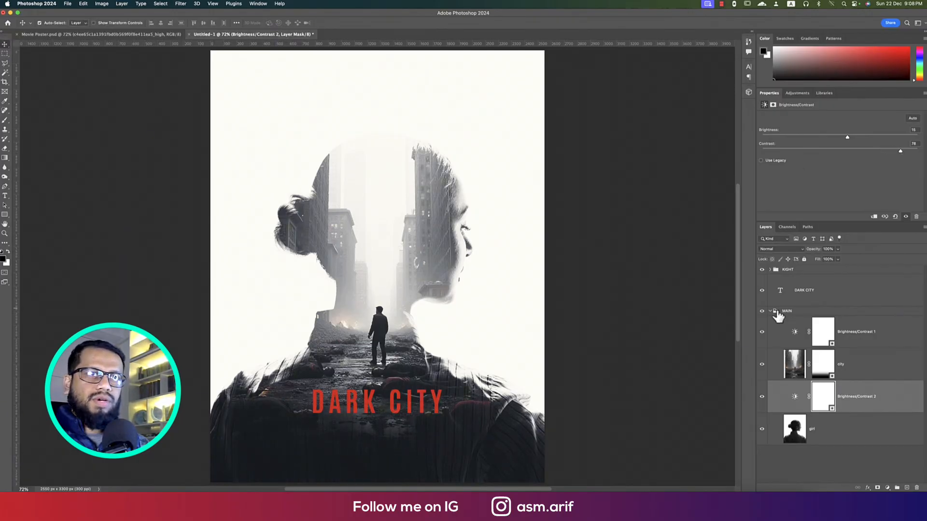
left_click(804, 290)
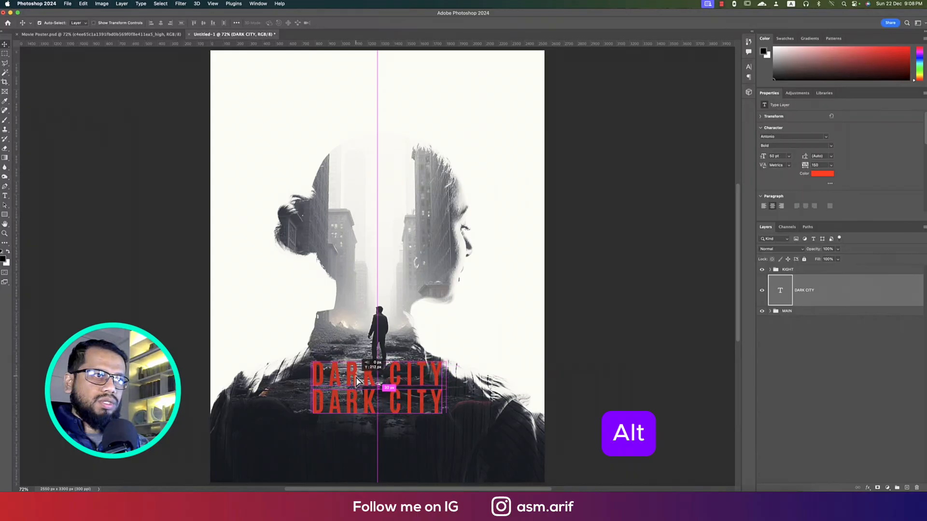
- Turn the title copy into a white 'CREATED BY ASM ARIF' credit, centred horizontally
left_click(821, 173)
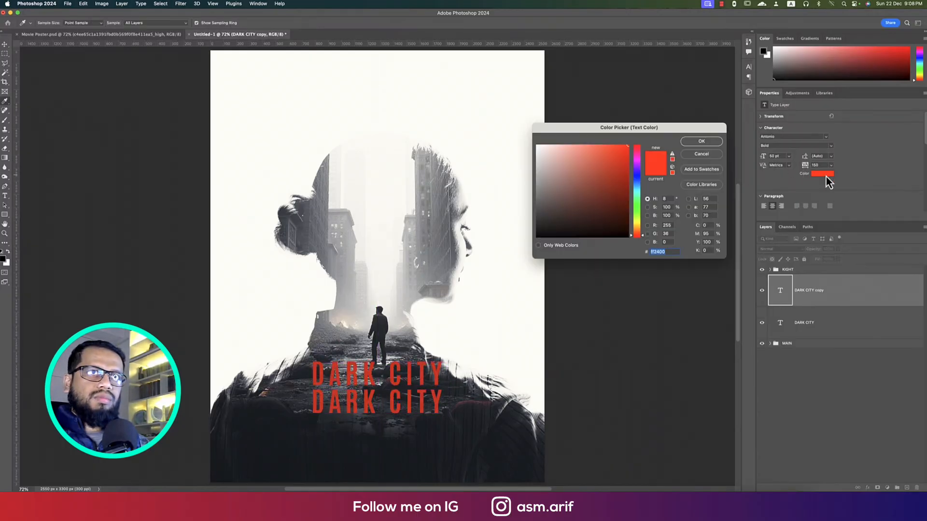
left_click(701, 141)
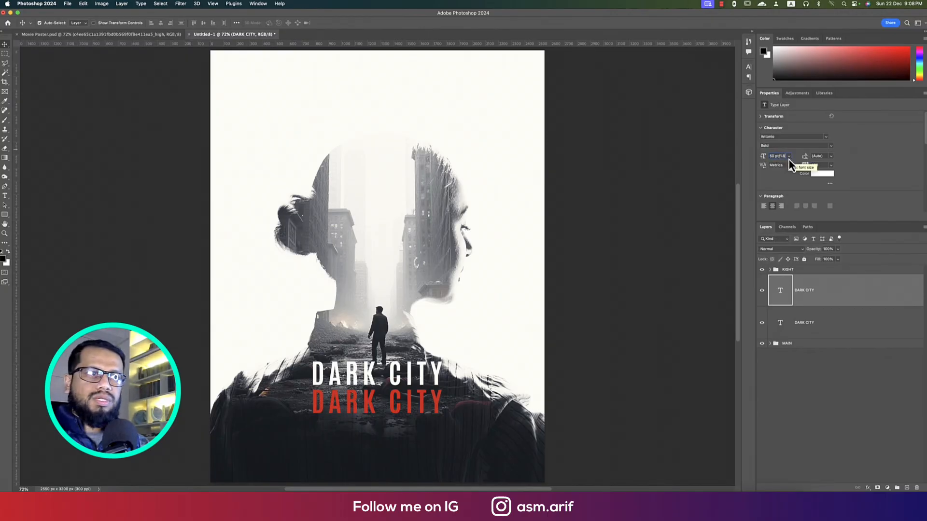
type("31.25")
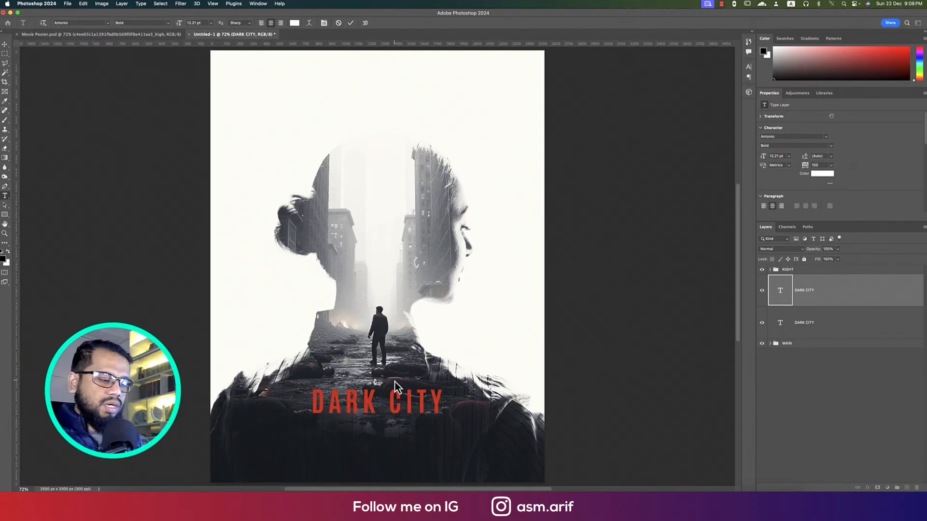
type("CREATED BY")
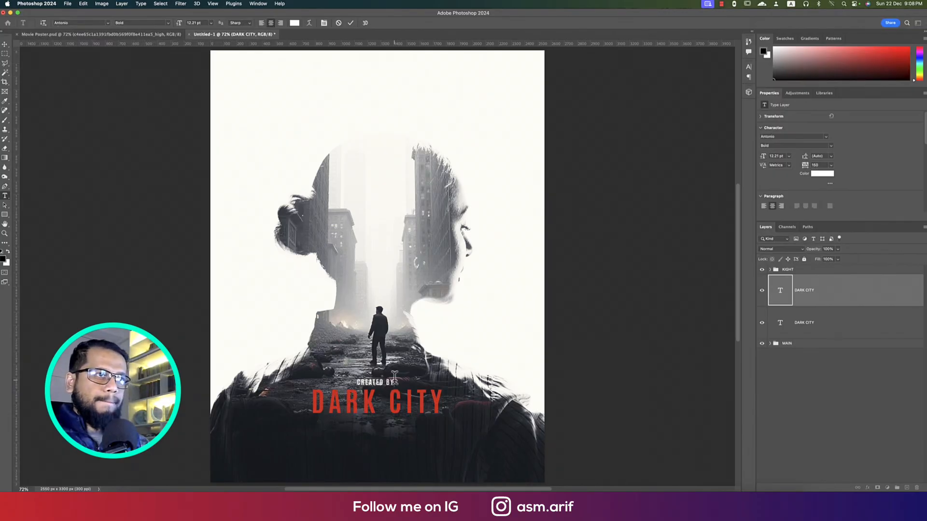
type("ASM")
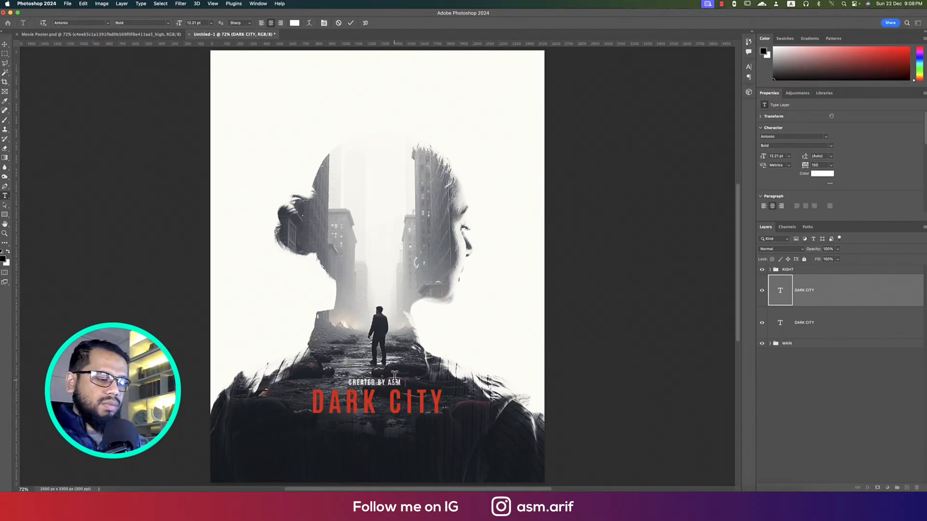
type("ARIF")
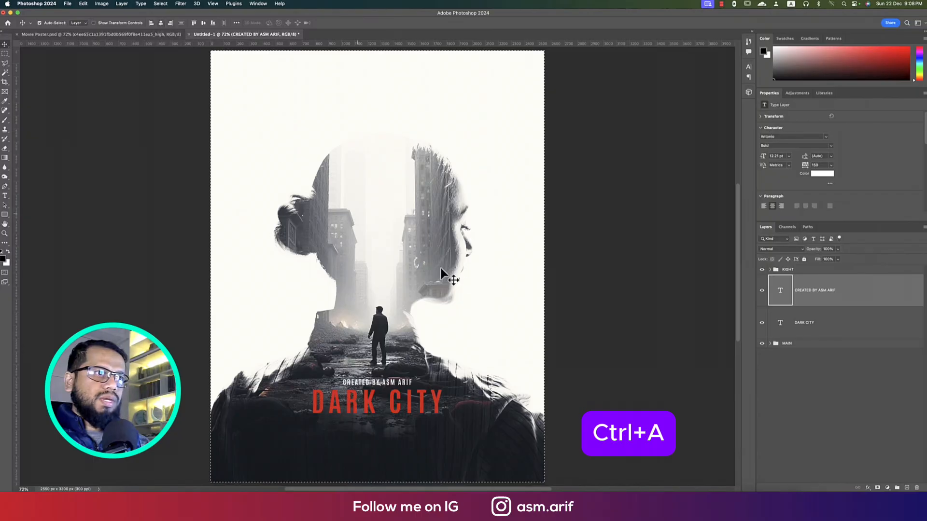
left_click(804, 323)
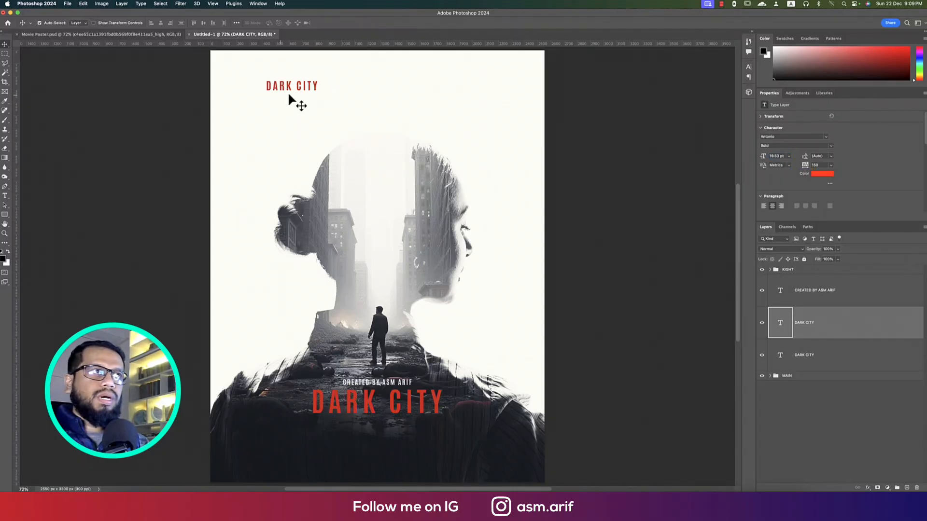
- Move the small title copy to the top-left, retype it PATRICK, and colour it dark
left_click_drag(291, 85, 258, 77)
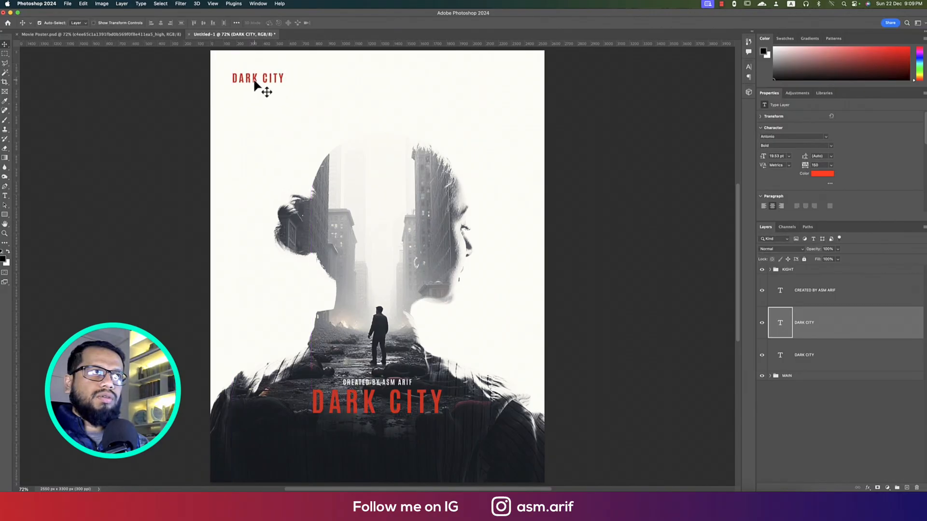
double_click(257, 78)
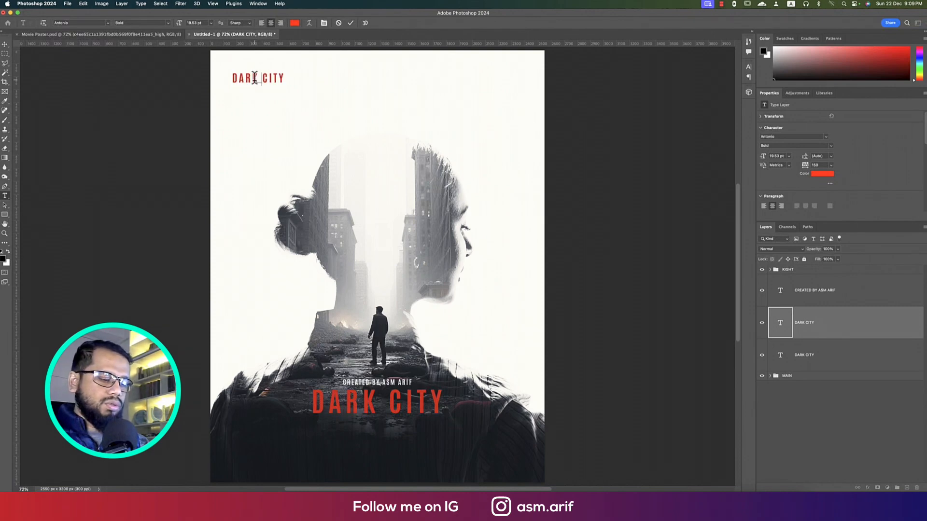
type("PATRICK")
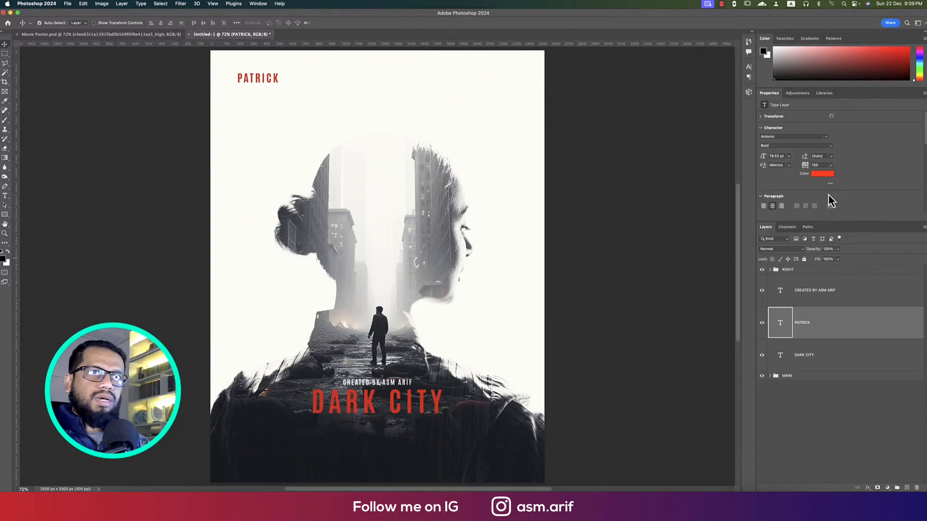
left_click(824, 173)
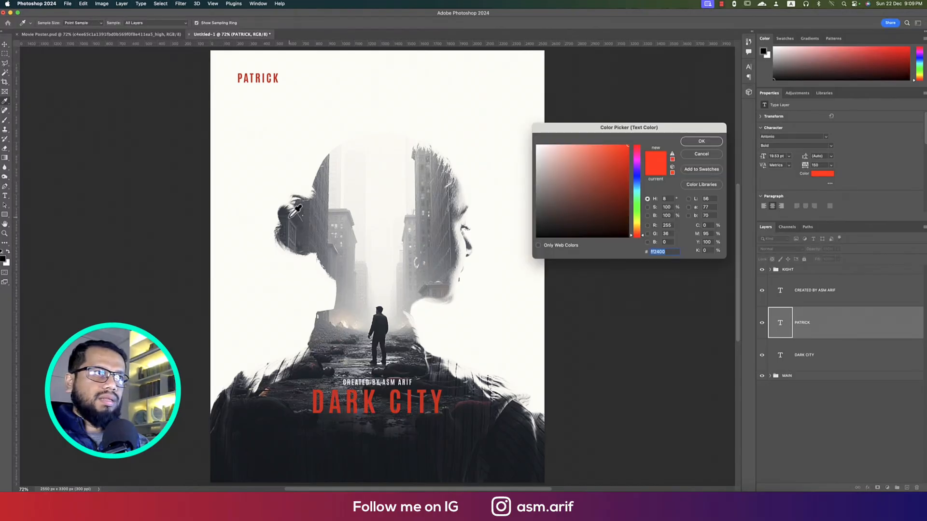
left_click(701, 141)
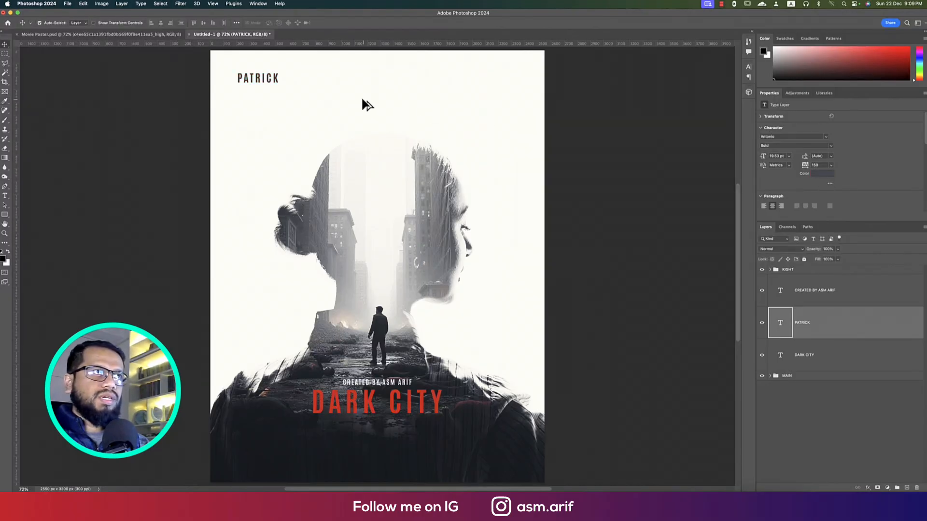
- Duplicate the name rightward along the top and retype copies as REBEKA and NAOMIA
left_click_drag(258, 77, 385, 77)
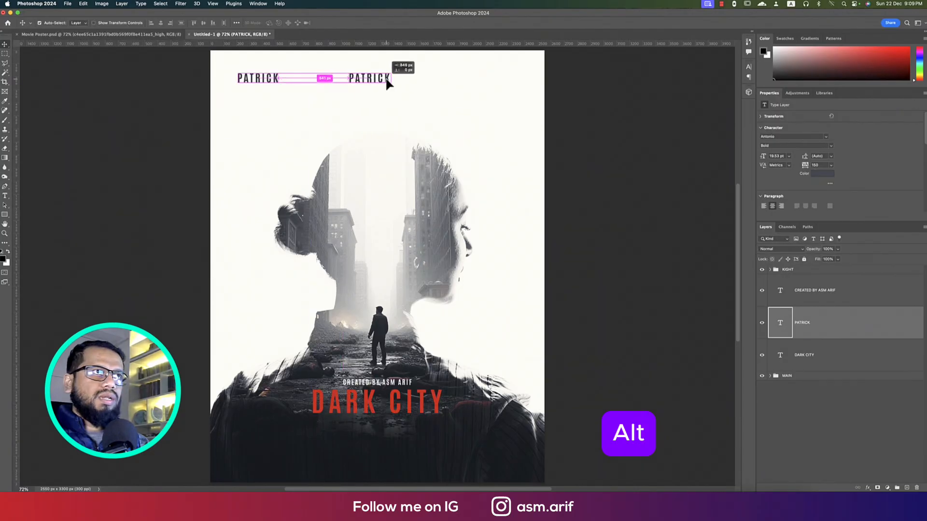
left_click_drag(387, 78, 379, 78)
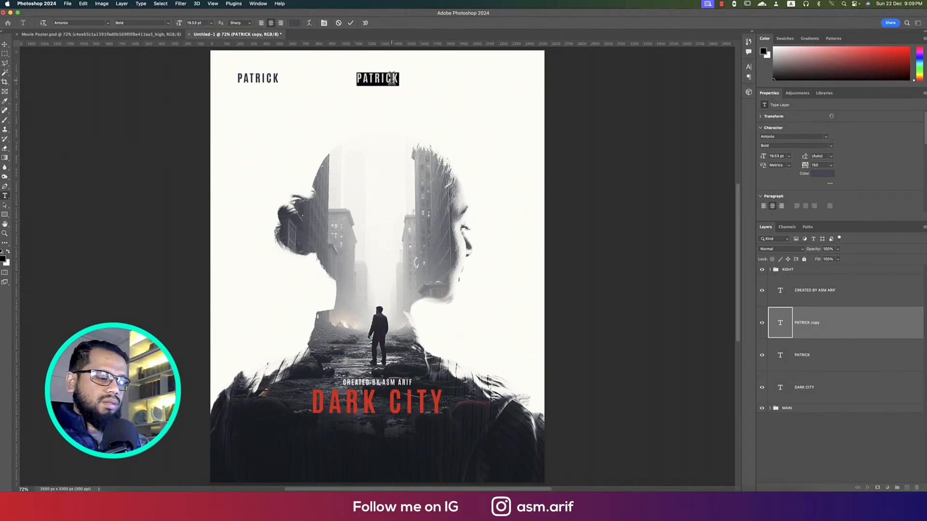
type("REBEKA")
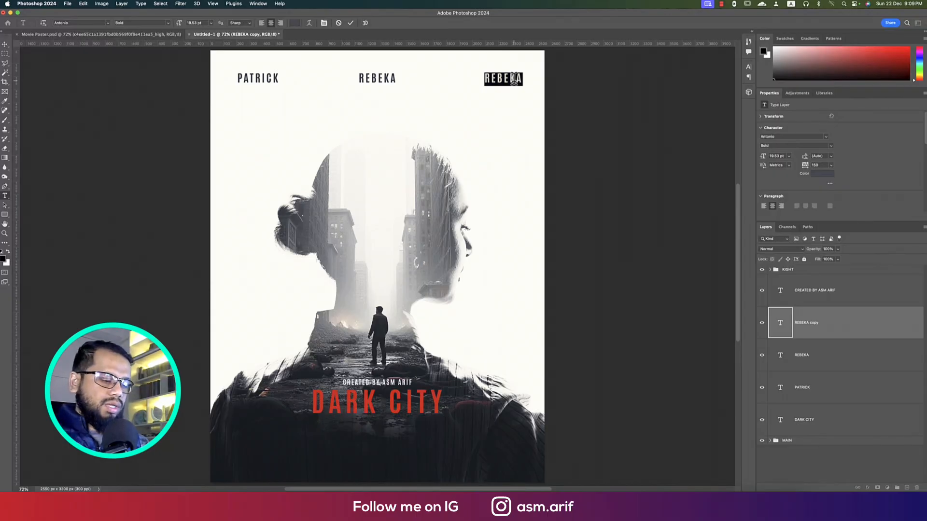
type("N")
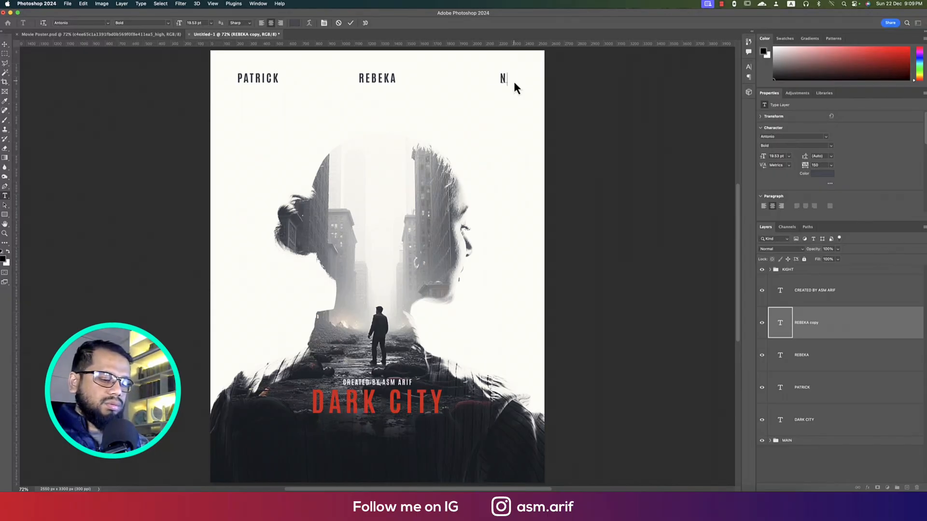
type("AQMIA")
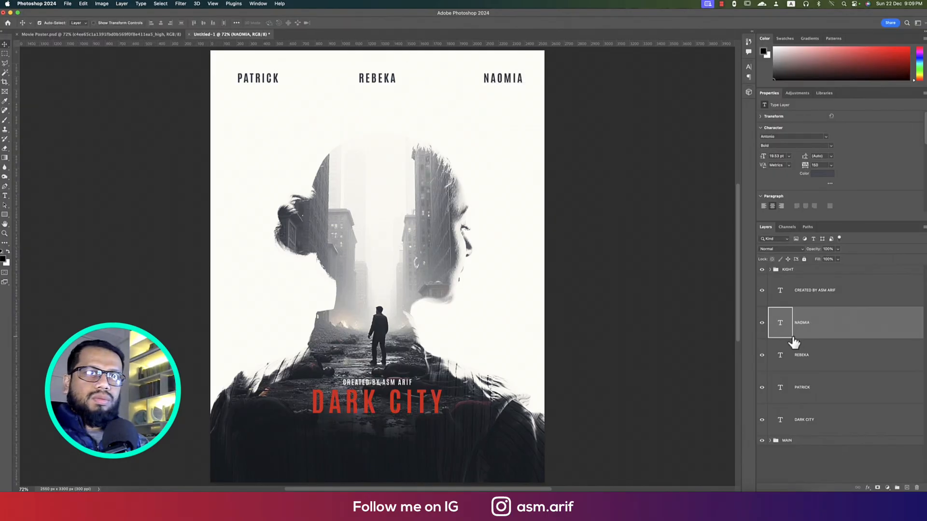
mouse_move(820, 392)
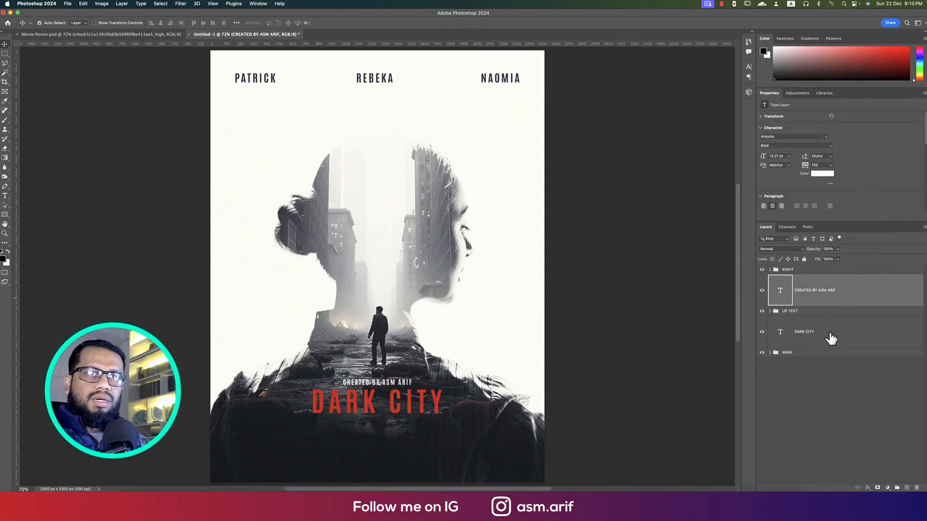
- Dismiss the DARK CITY layer style dialog and group the title and credit layers
double_click(803, 331)
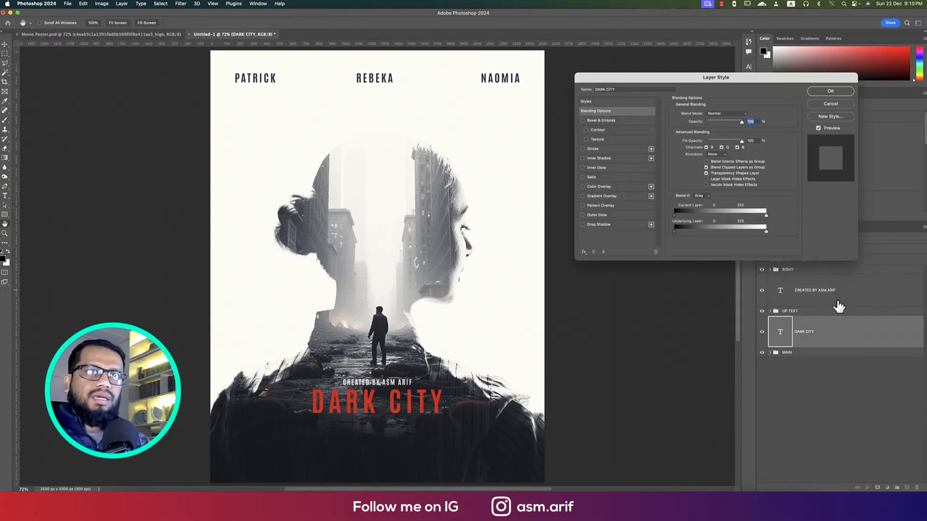
left_click(830, 91)
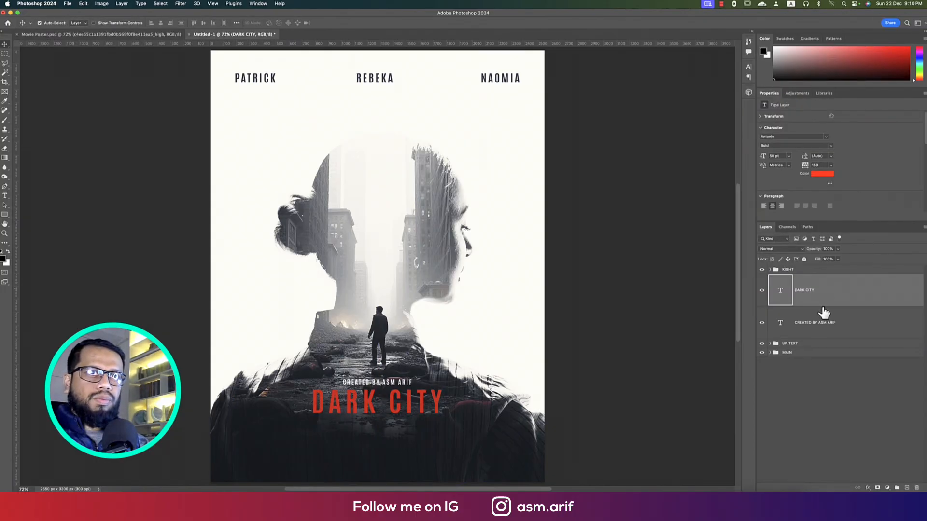
key("Ctrl+g")
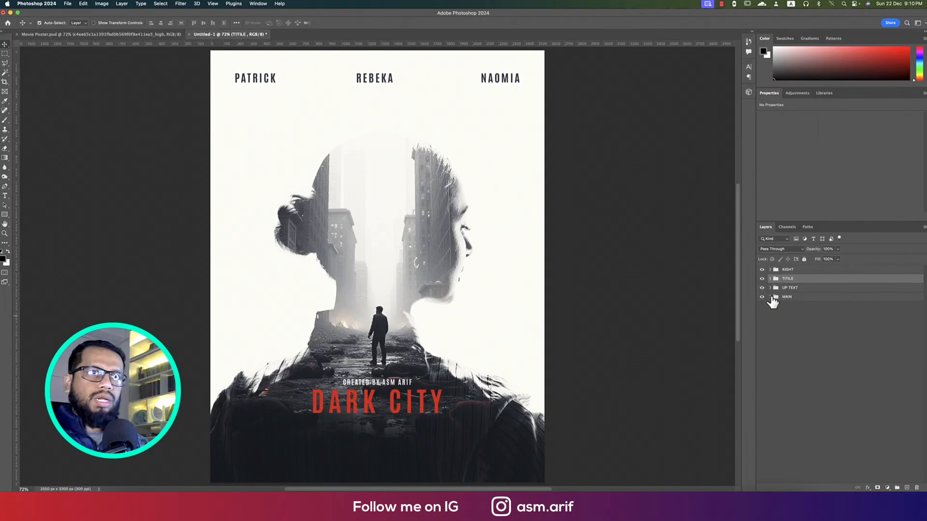
- Expand MAIN, scale down the placed flying-birds image and move it above the woman's head
left_click(770, 297)
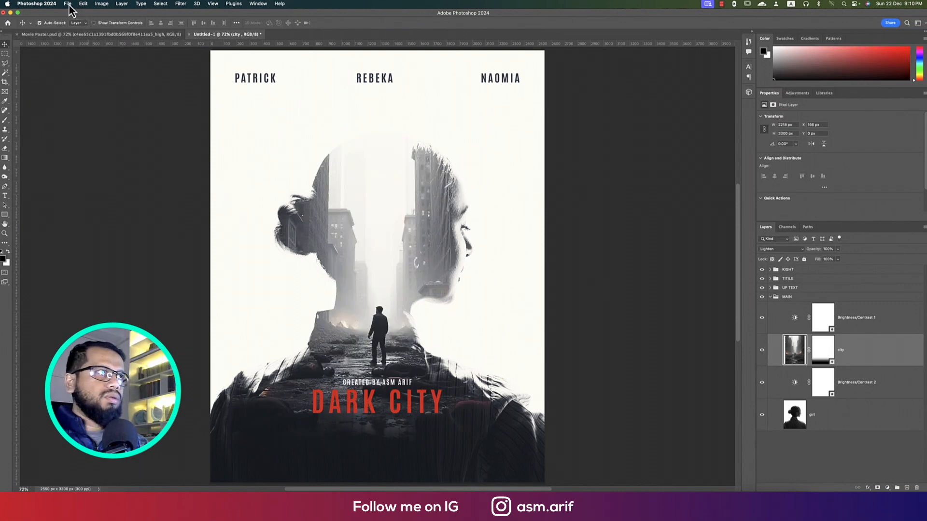
mouse_move(382, 220)
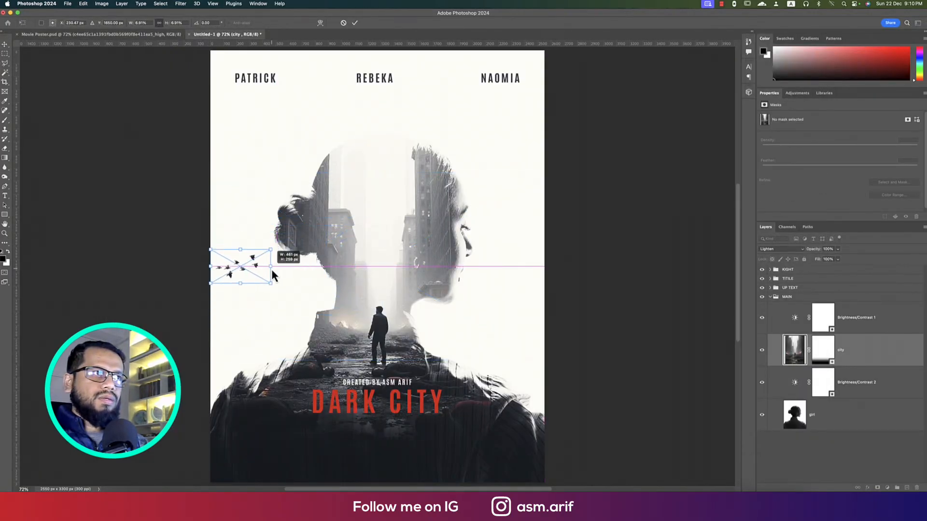
left_click_drag(240, 265, 392, 131)
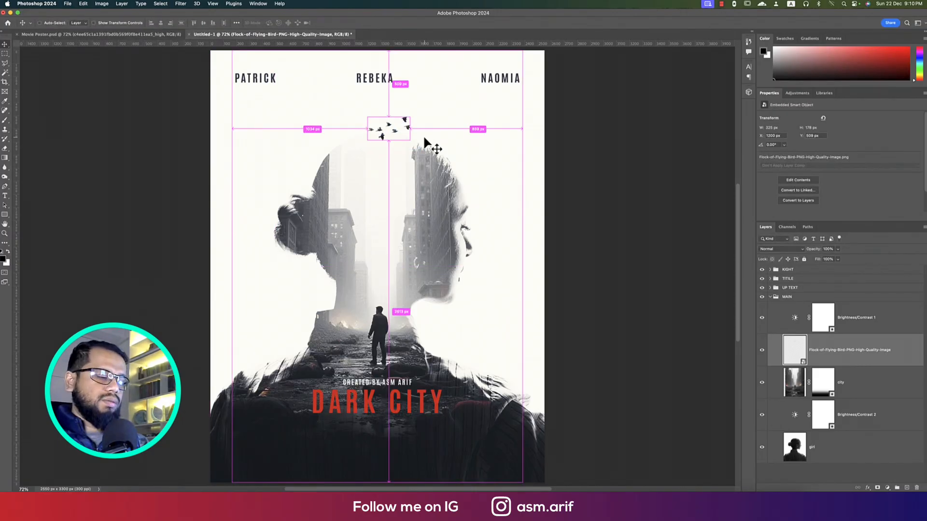
left_click_drag(413, 112, 446, 141)
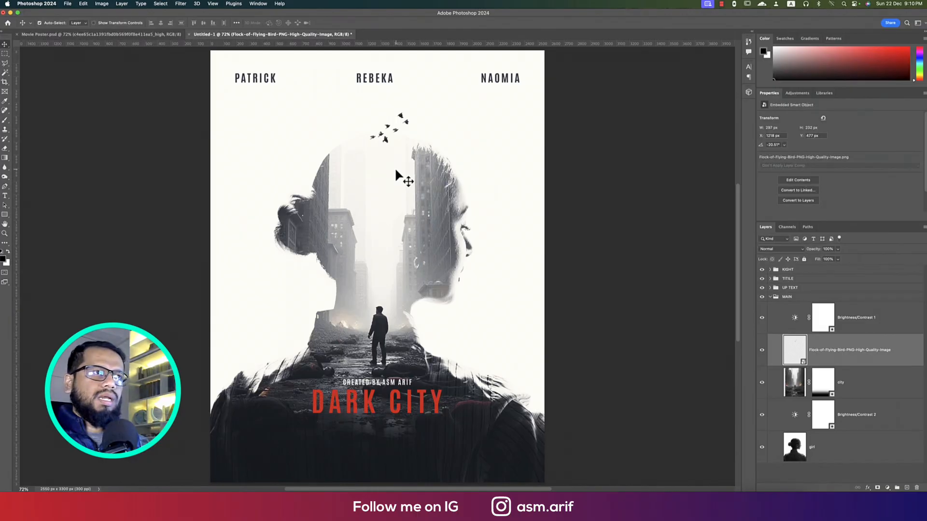
mouse_move(519, 147)
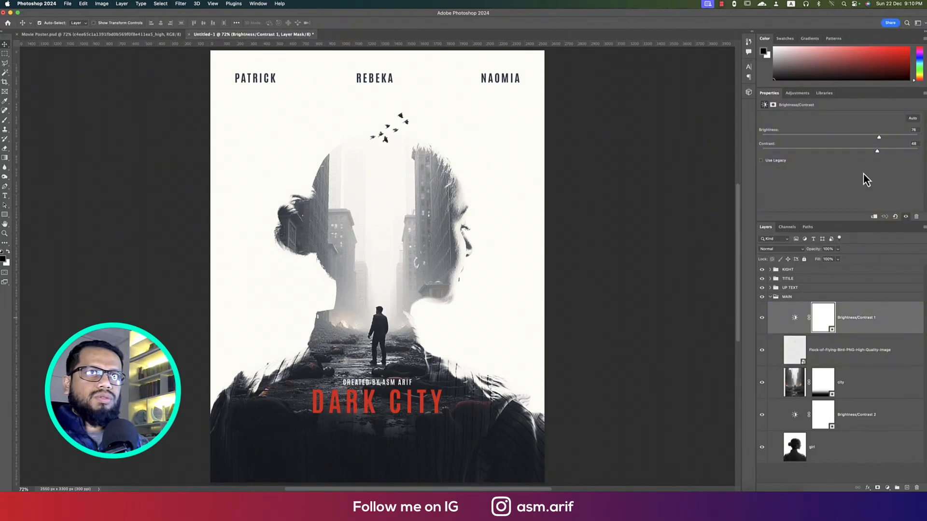
- Raise Brightness/Contrast 1 brightness to about 81 and reduce its contrast
left_click_drag(878, 136, 885, 139)
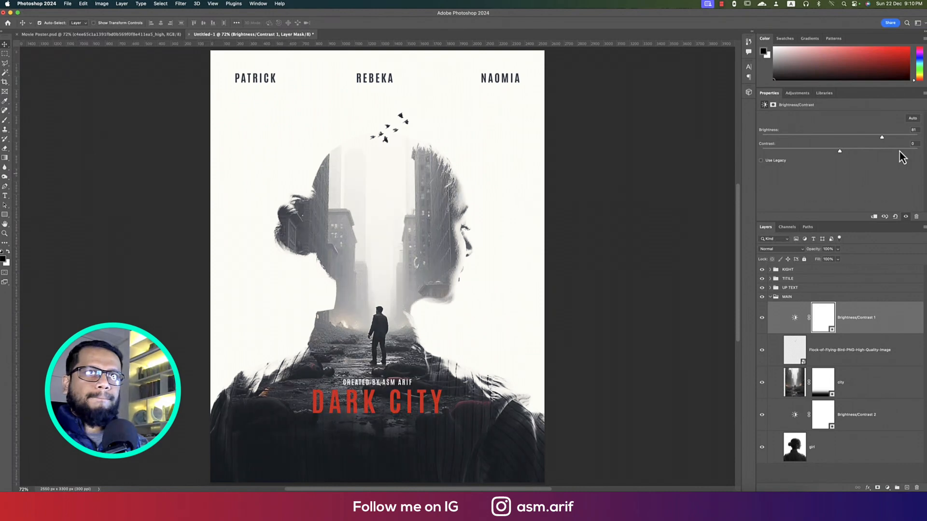
left_click_drag(840, 151, 898, 151)
type("movie poster 1.psd")
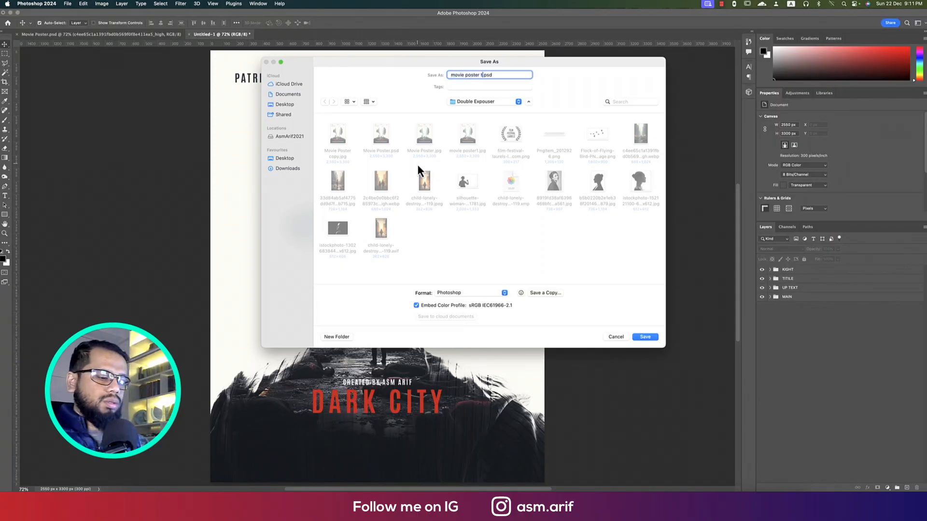
- Save the poster as the PSD 'movie poster tutorial' in the Double Expouser folder
left_click(645, 336)
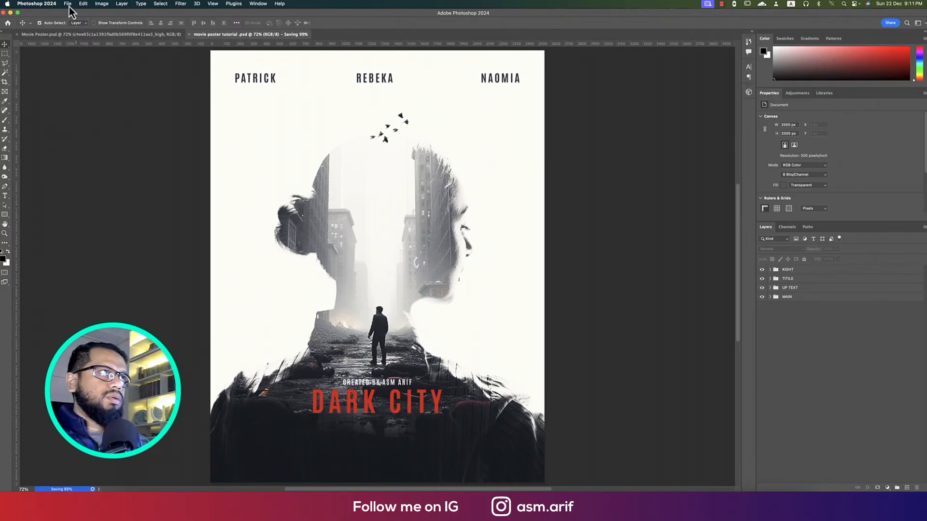
left_click(67, 4)
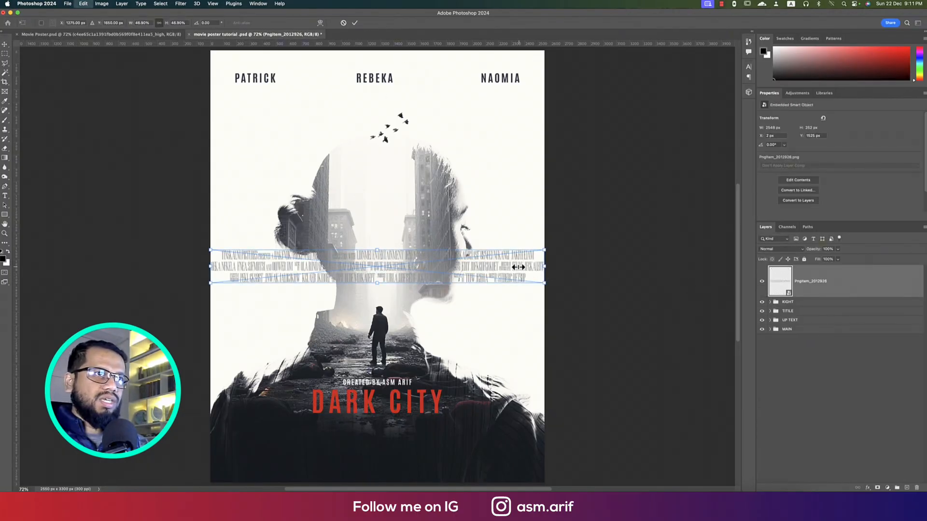
- Shrink the placed billing-block credits and set them along the bottom beneath the title
left_click_drag(543, 267, 517, 273)
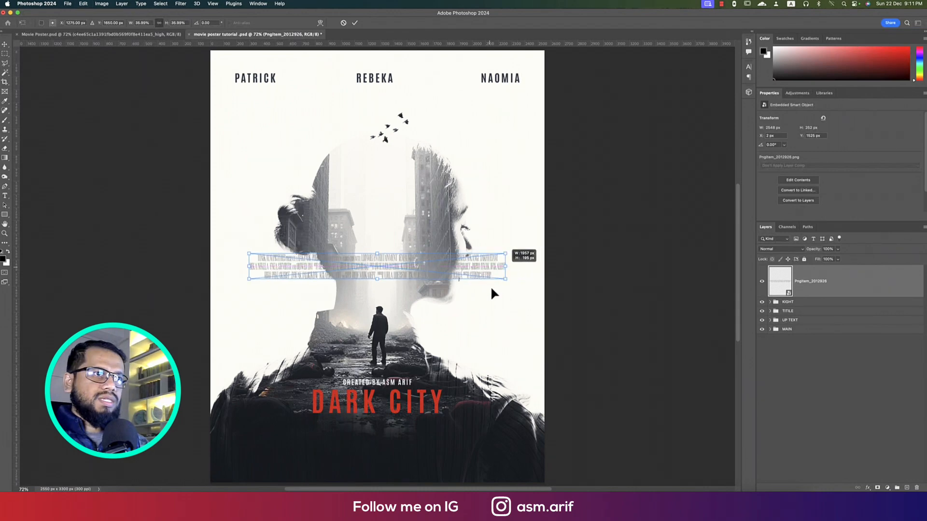
left_click_drag(377, 266, 382, 437)
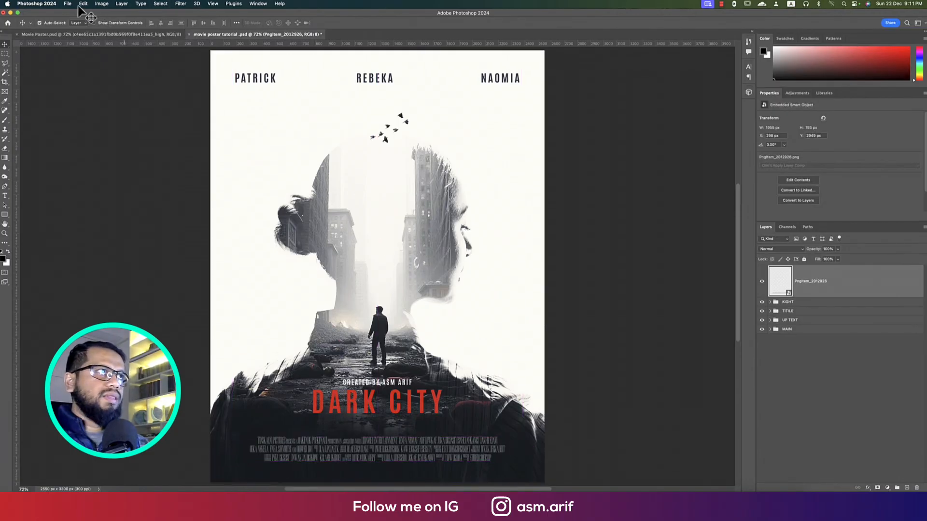
left_click(67, 3)
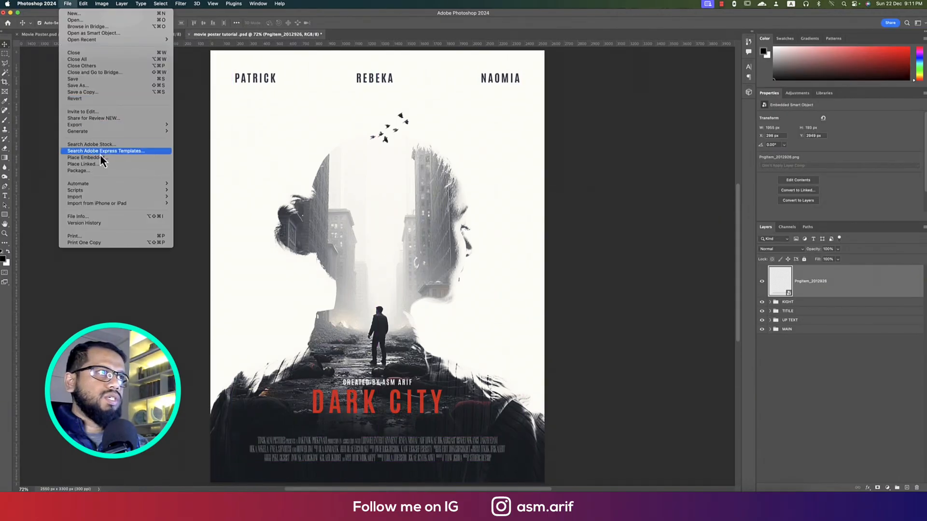
- Place the laurel PNG embedded, shrink it to a small badge under PATRICK
left_click(404, 160)
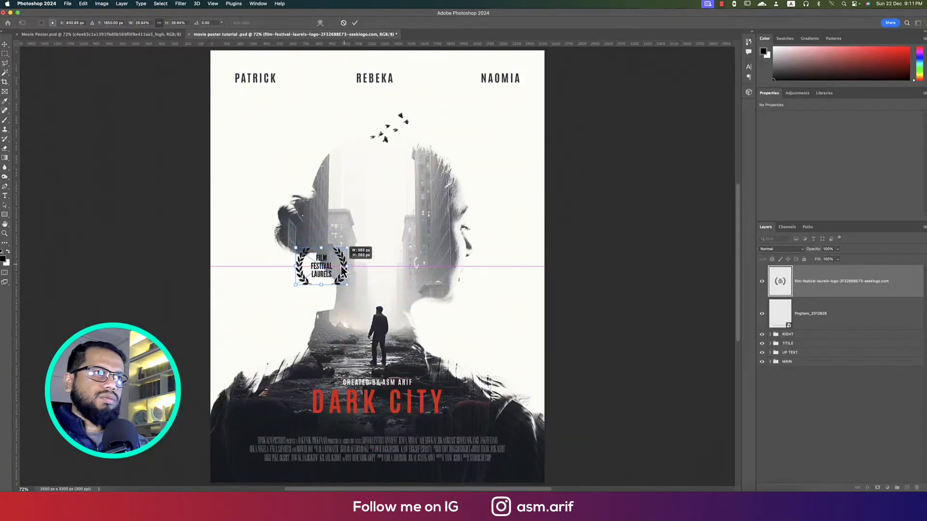
left_click_drag(347, 286, 318, 275)
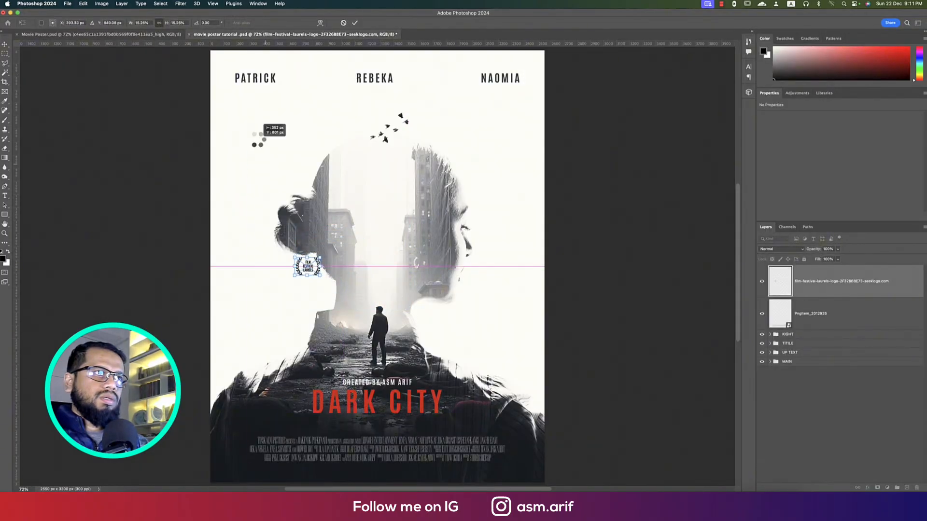
left_click_drag(307, 267, 246, 109)
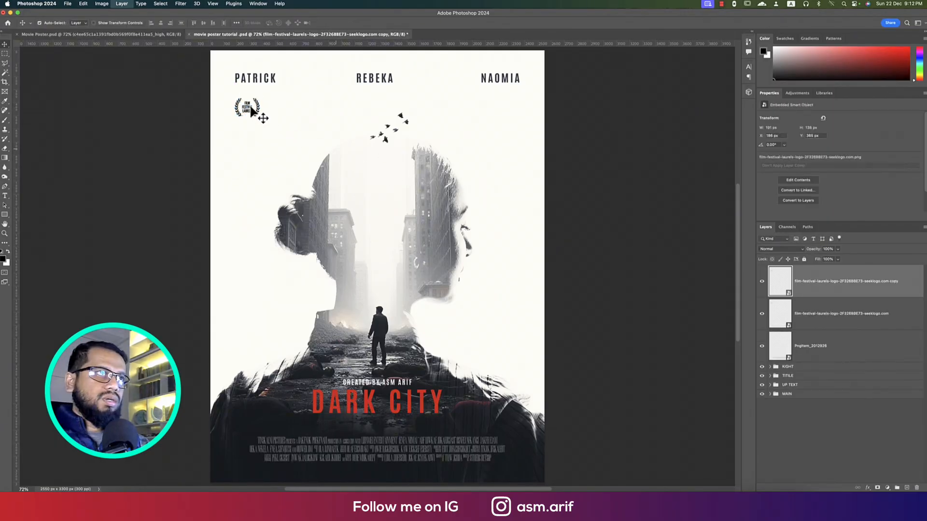
- Duplicate the laurel twice to the right, lining up three badges in a row
left_click_drag(248, 110, 278, 109)
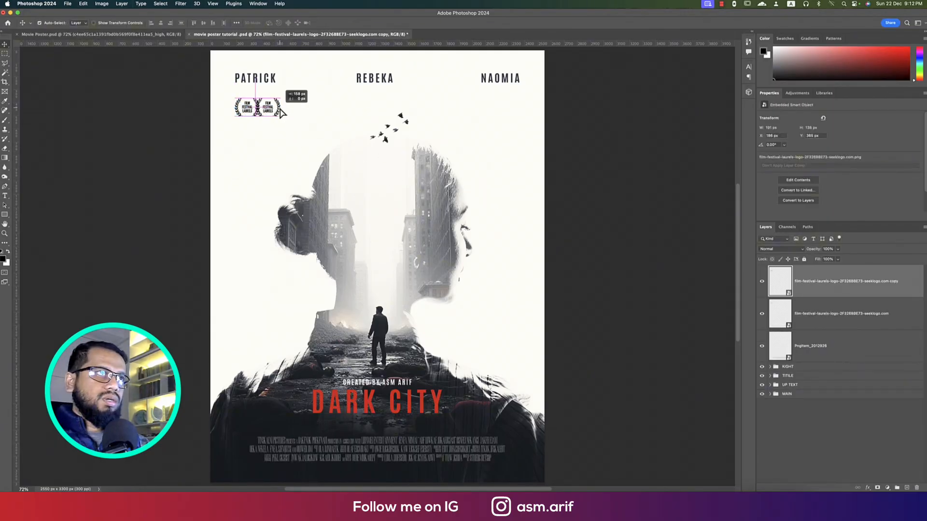
left_click_drag(266, 109, 298, 119)
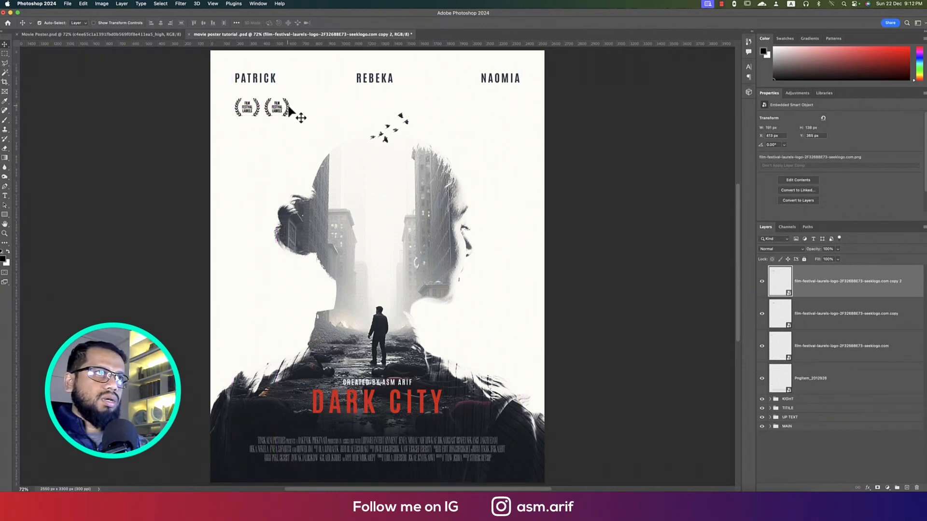
left_click_drag(272, 106, 316, 110)
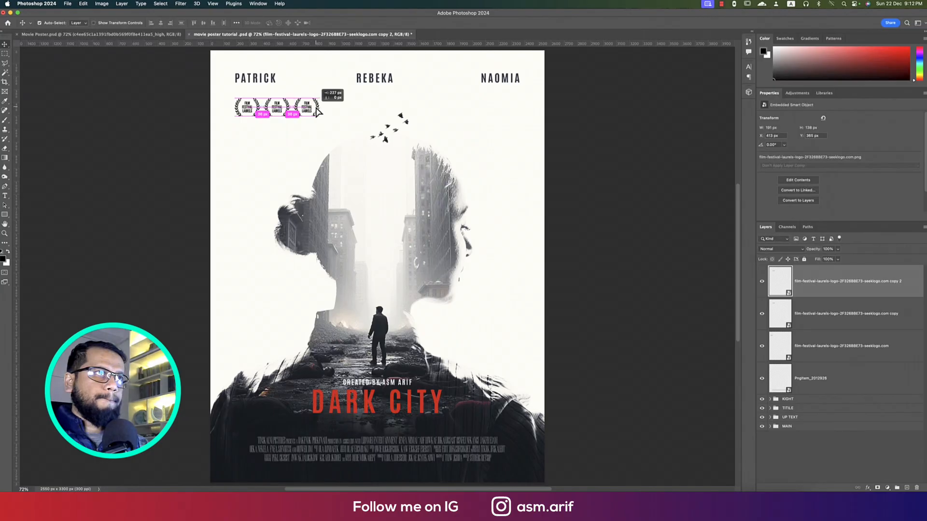